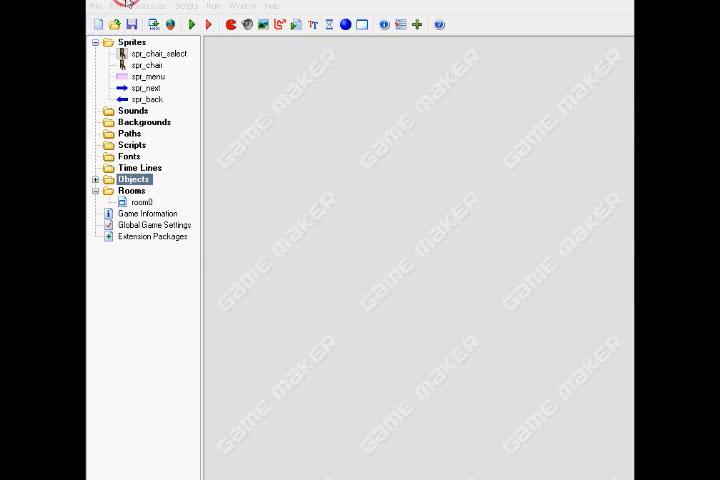
- Open and review the spr_chair_select sprite, then close its properties
click(95, 6)
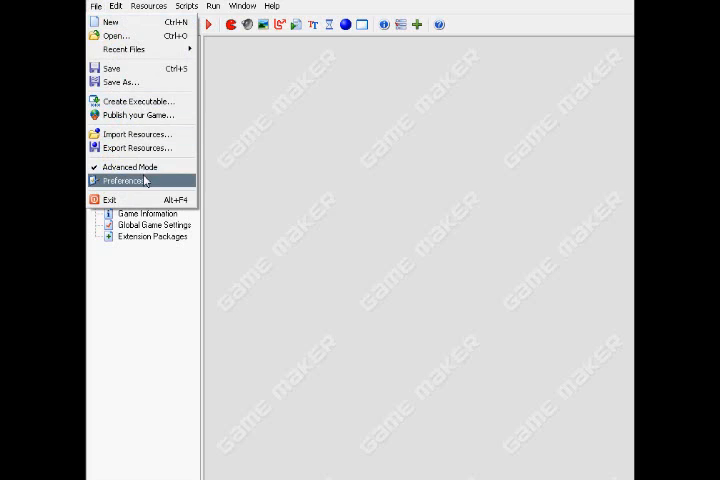
mouse_move(128, 167)
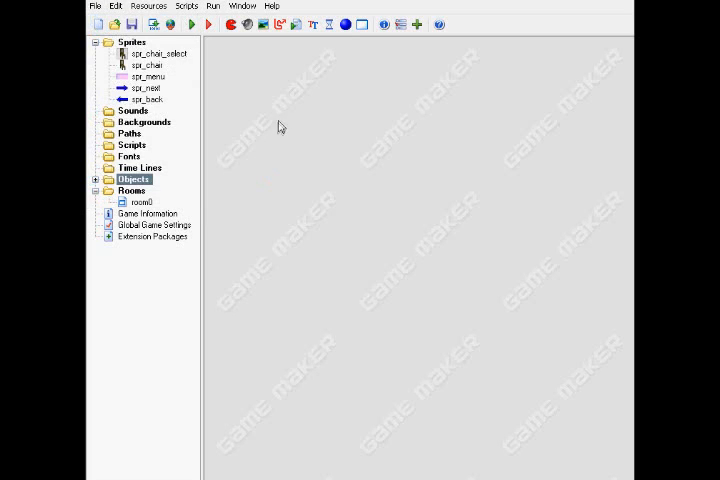
mouse_move(177, 75)
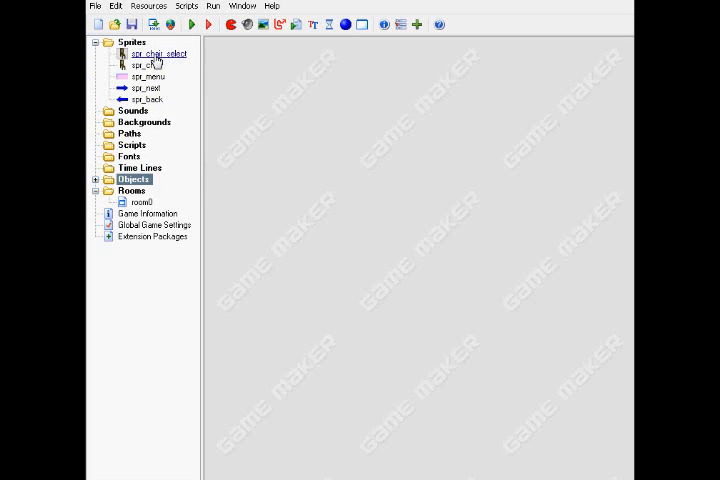
double_click(157, 53)
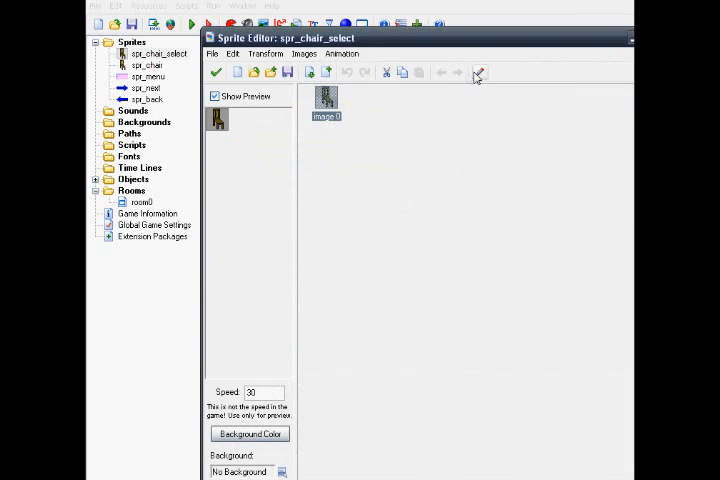
double_click(326, 97)
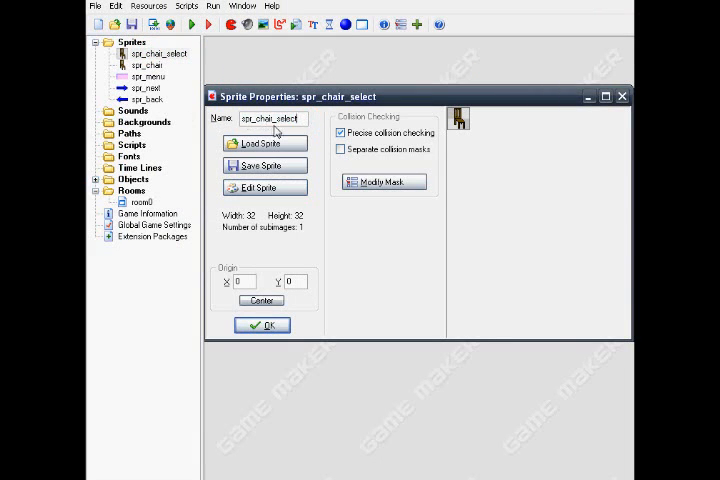
click(262, 325)
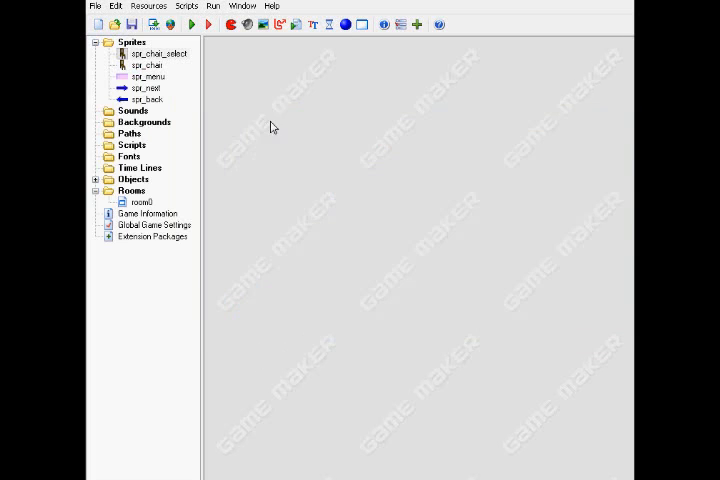
- Open the spr_chair sprite in the editor, zoom in on the chair, and close it
click(170, 186)
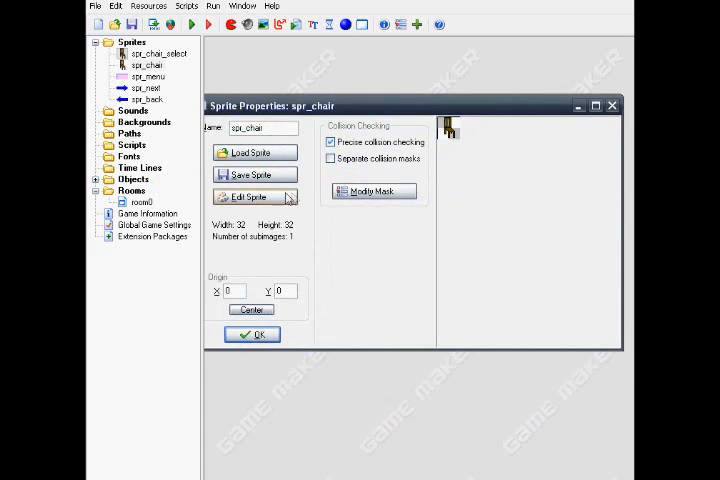
click(250, 197)
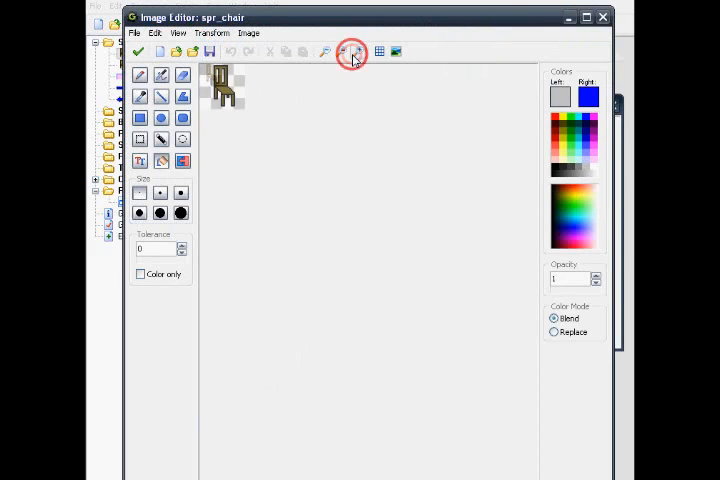
click(350, 52)
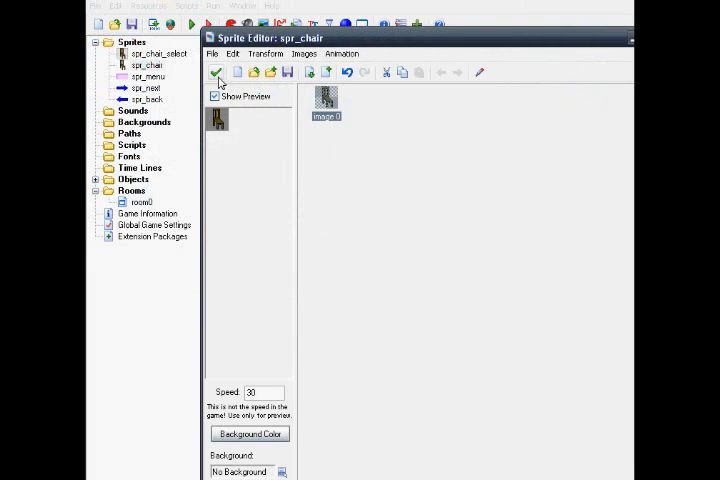
click(217, 72)
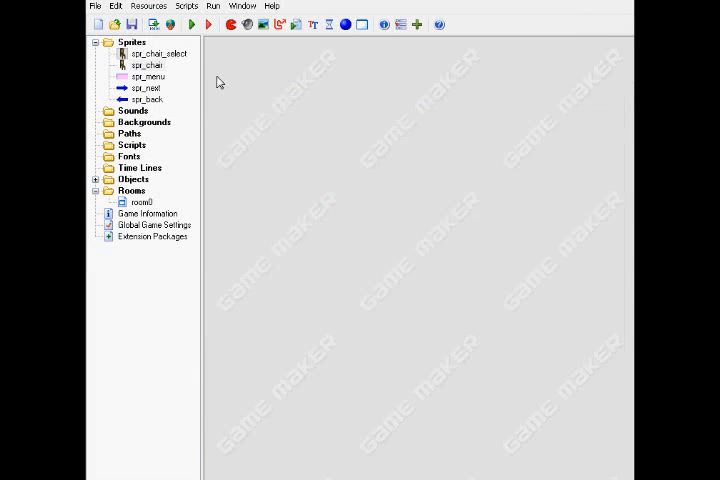
- Review the spr_menu and spr_next sprite properties
double_click(146, 76)
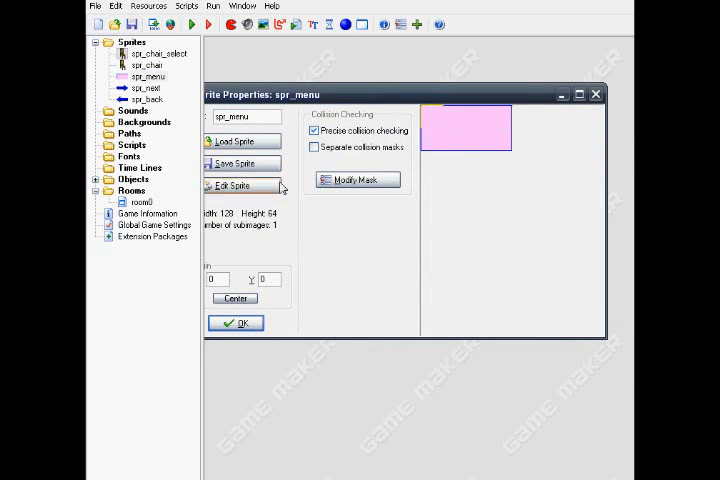
click(235, 186)
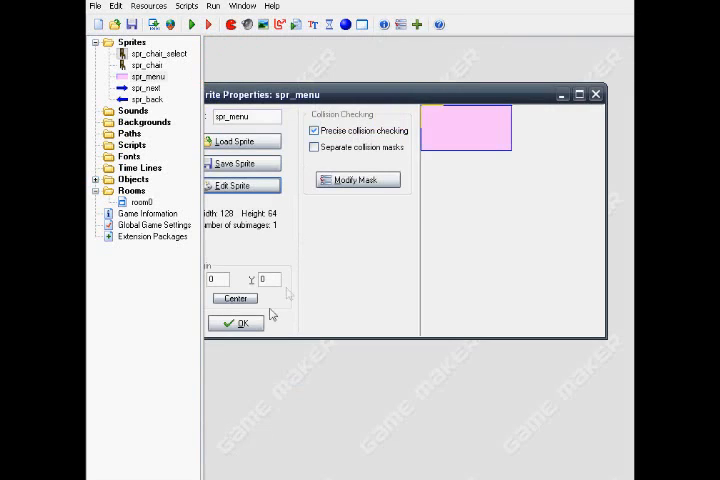
right_click(145, 88)
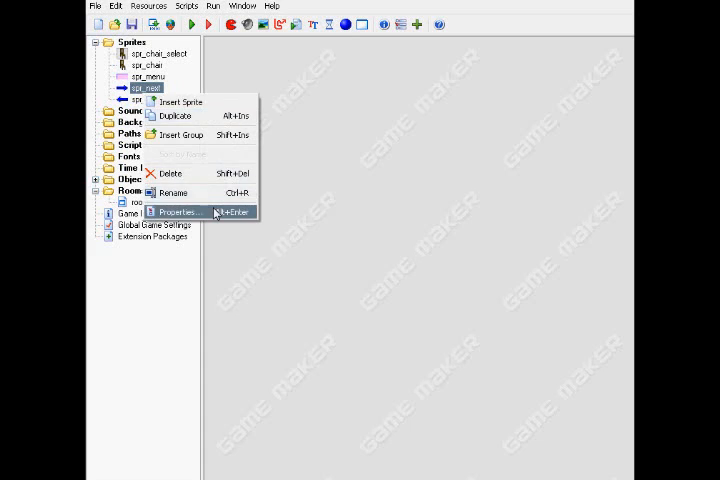
click(177, 212)
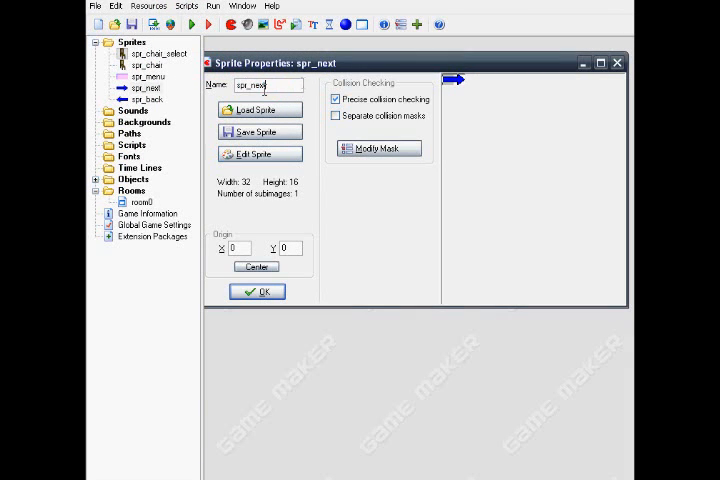
click(257, 291)
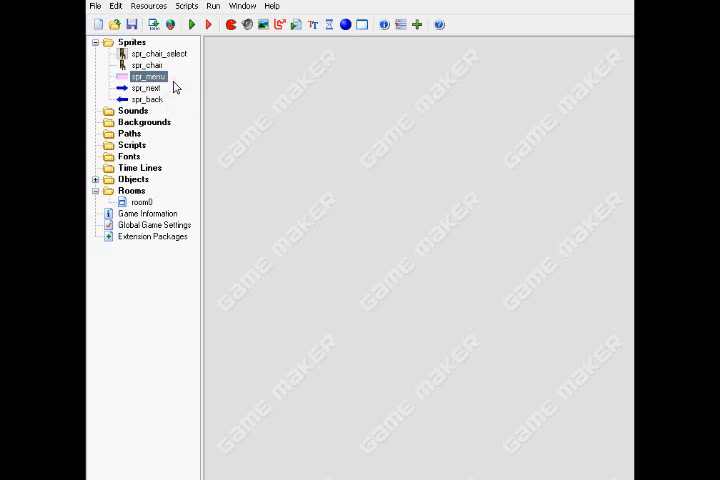
- Open the spr_back sprite, zoom in on the back arrow image, and close it
right_click(146, 99)
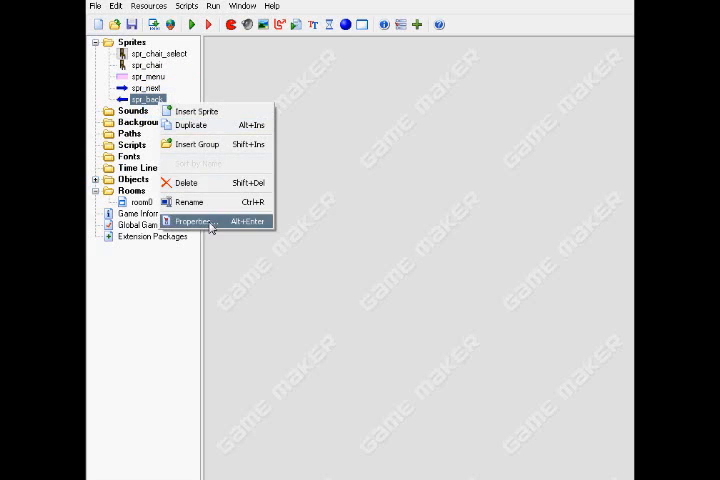
click(189, 220)
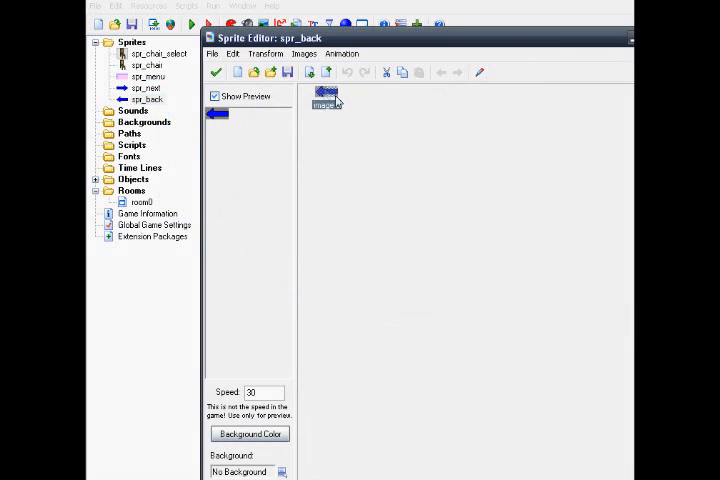
double_click(326, 94)
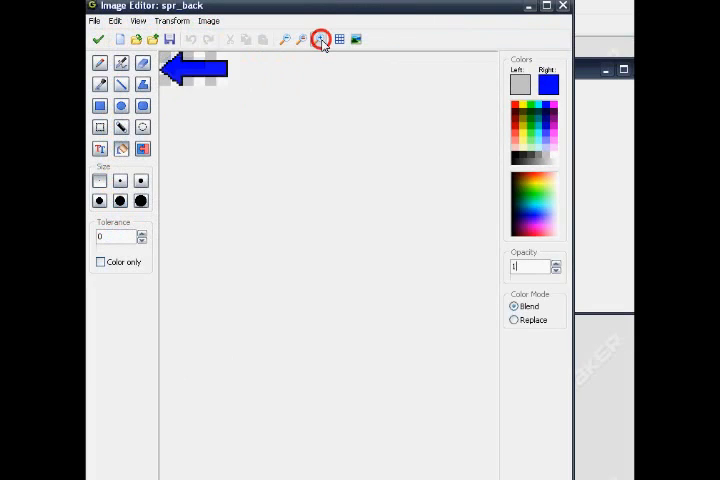
click(321, 39)
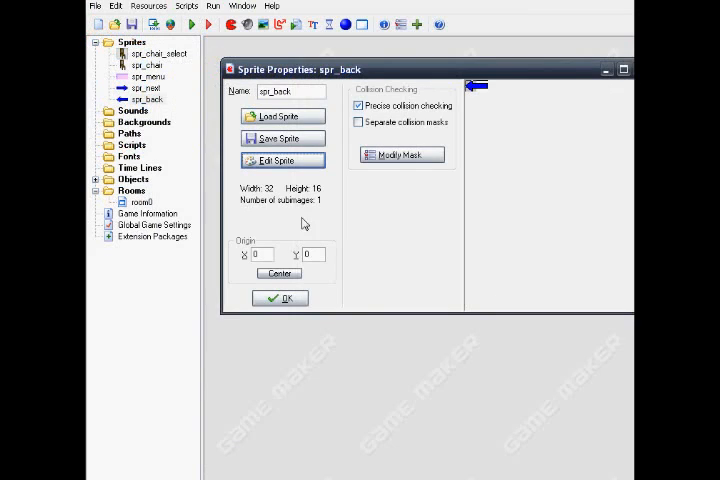
click(280, 298)
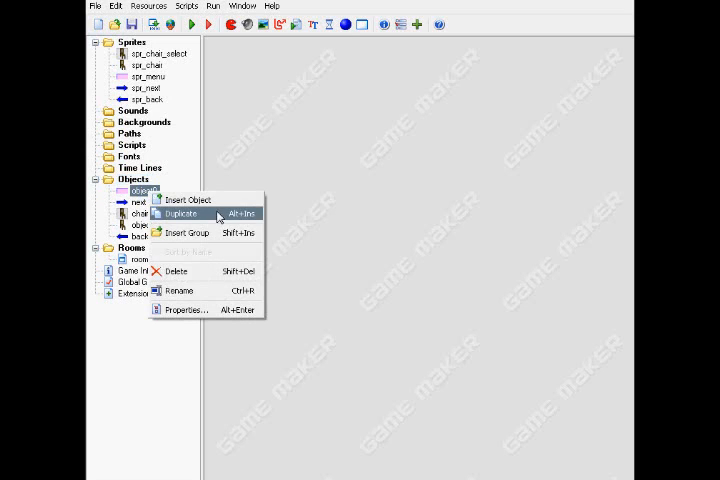
- Inspect the menu object's Create Instance actions, then close its properties
click(181, 213)
text(menu)
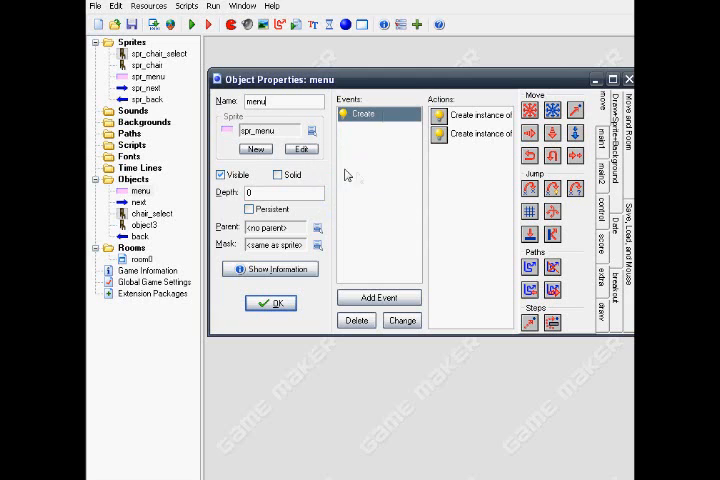
right_click(470, 114)
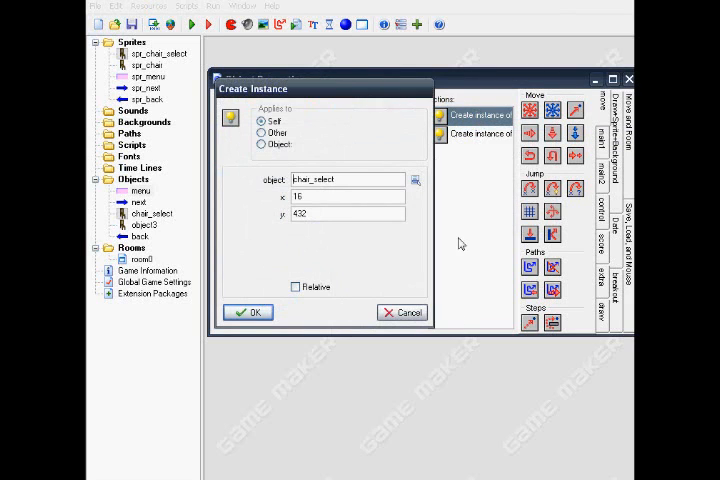
click(247, 312)
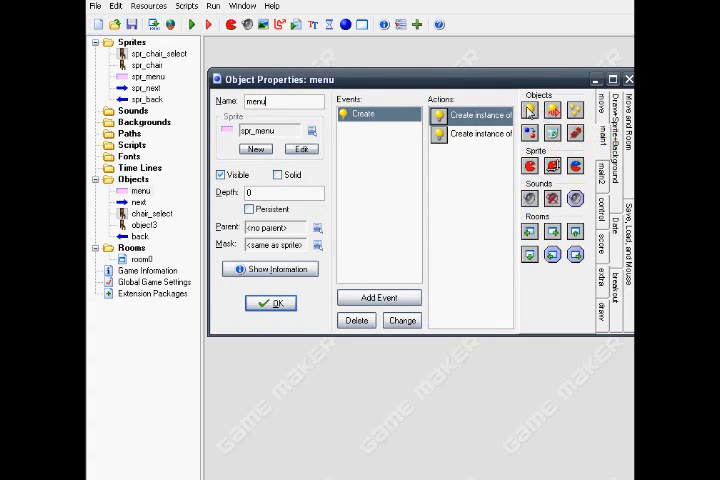
double_click(479, 114)
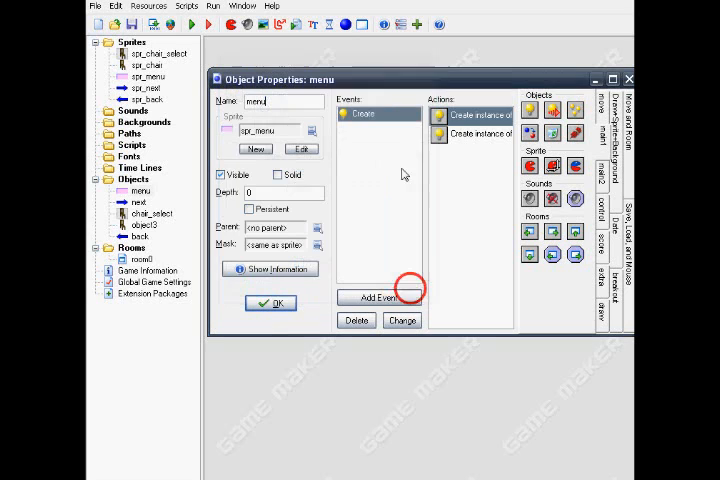
click(270, 303)
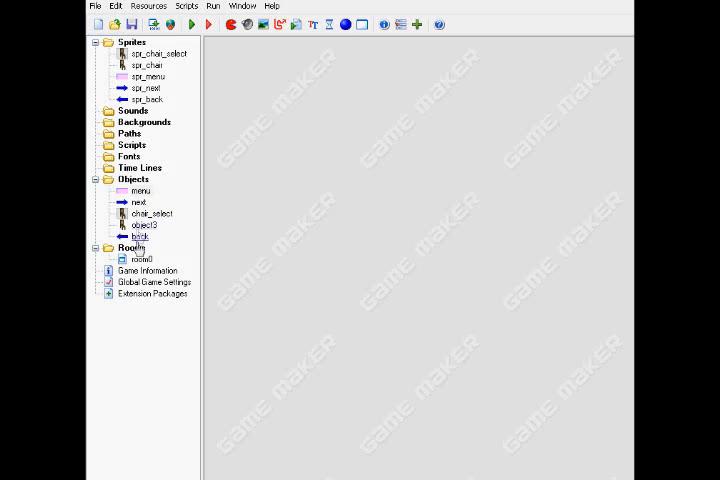
right_click(140, 191)
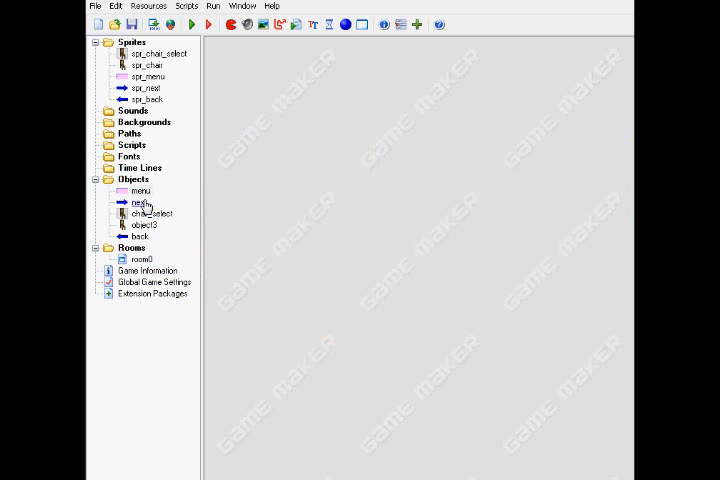
double_click(135, 202)
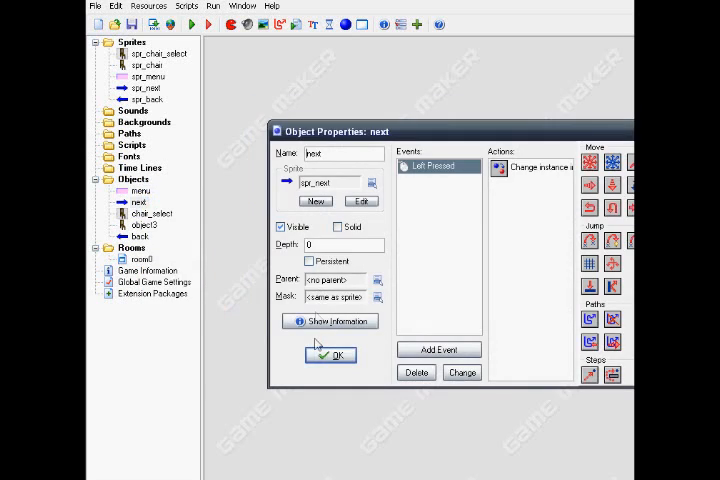
right_click(151, 213)
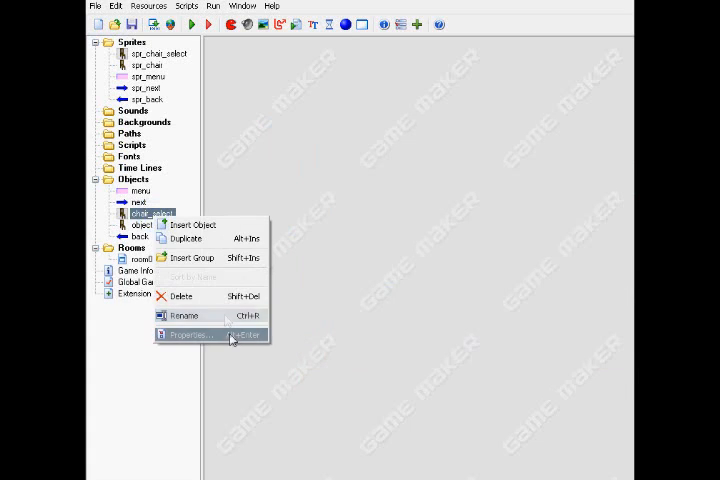
click(189, 334)
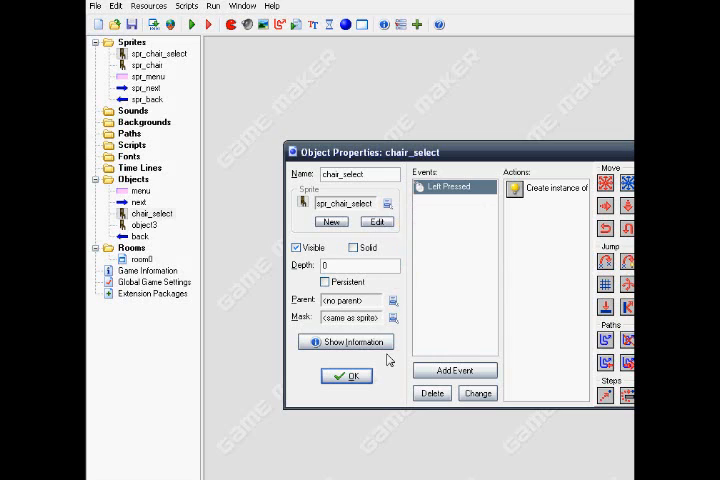
click(346, 376)
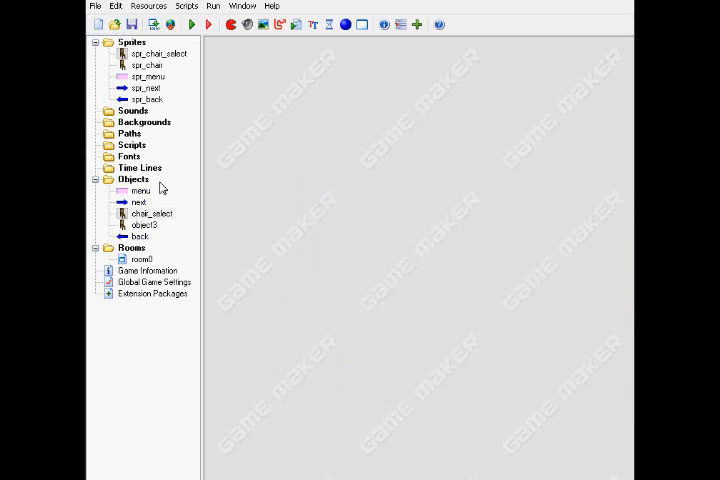
- Open the menu object's properties and select its Create event
right_click(142, 190)
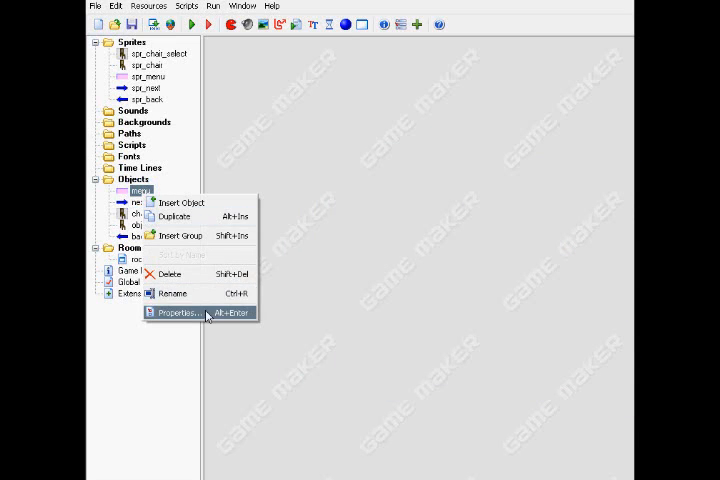
click(178, 312)
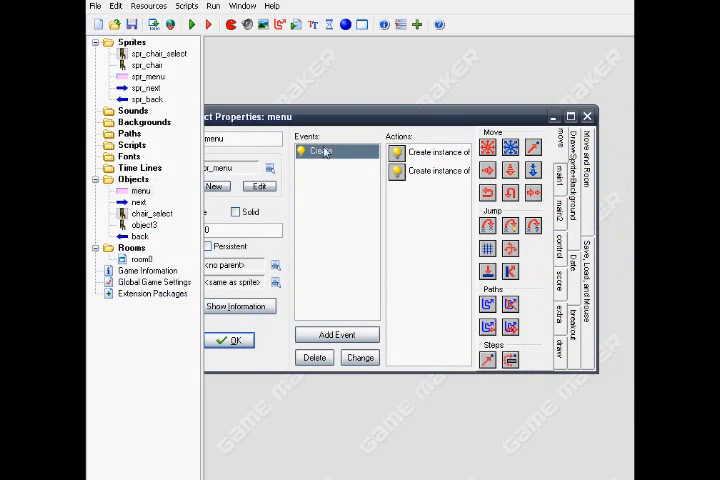
click(337, 334)
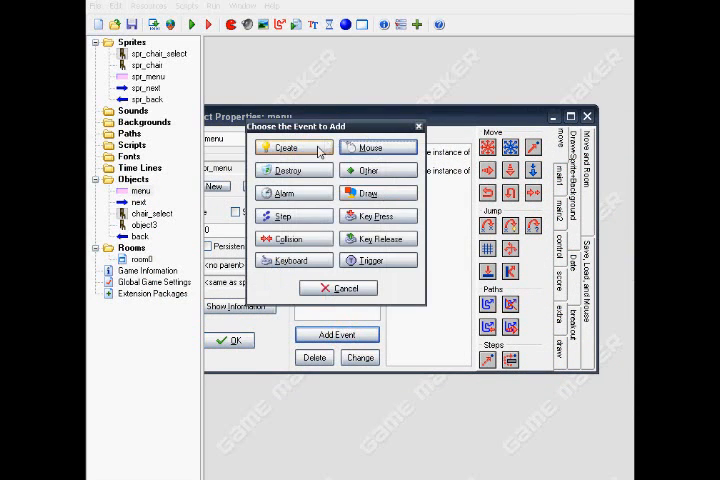
click(286, 148)
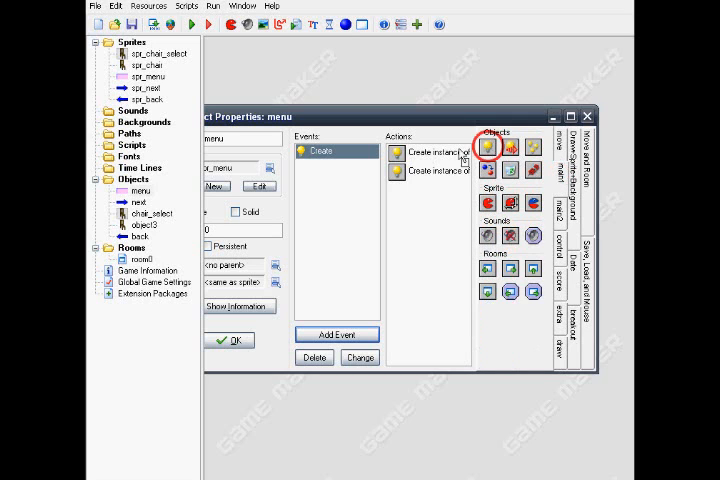
- Check the first Create Instance action: chair_select at 16, 432
click(487, 148)
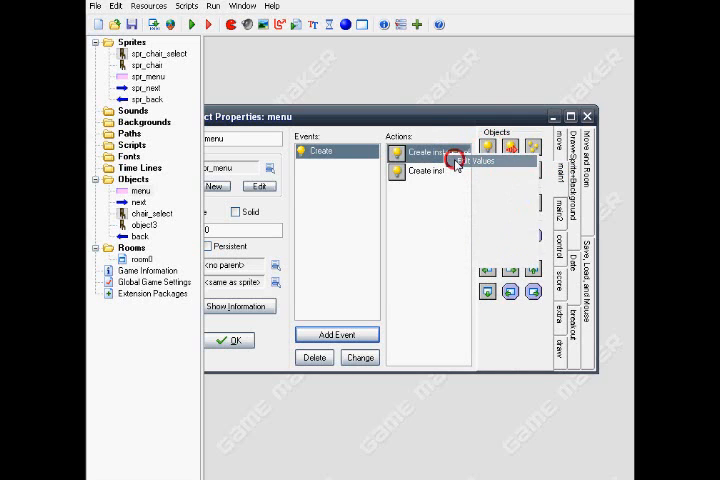
double_click(427, 152)
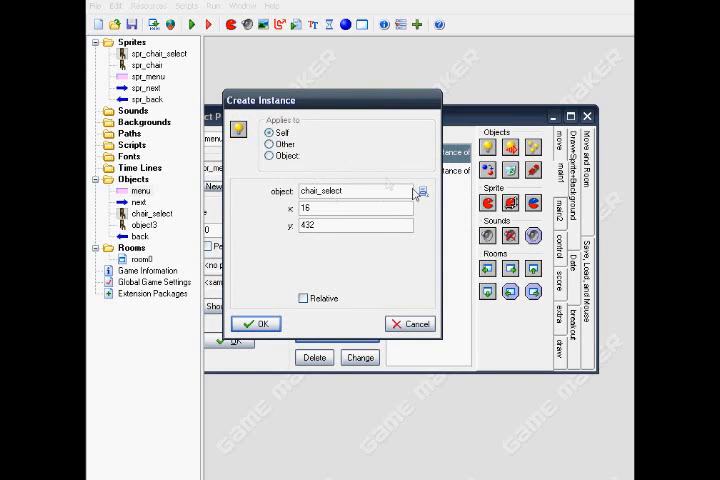
click(420, 190)
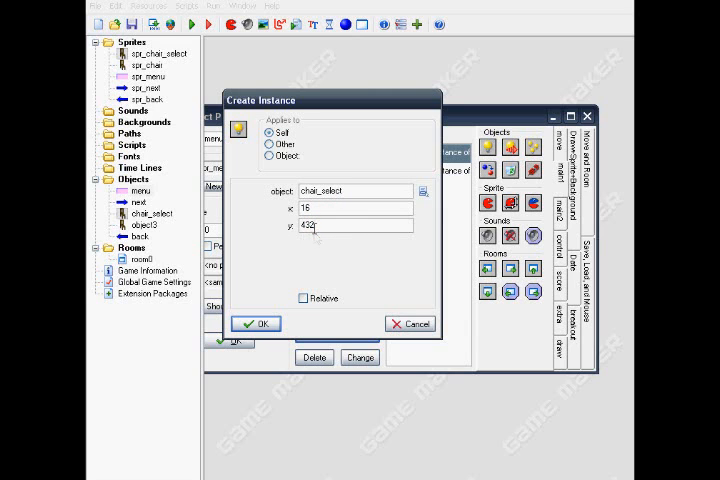
click(256, 323)
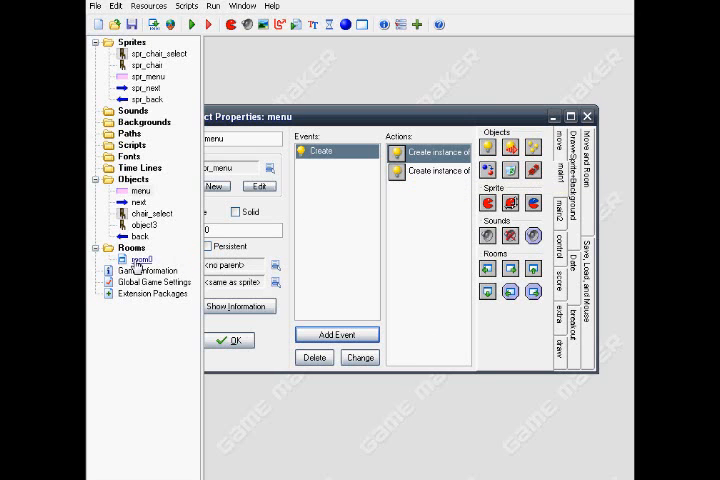
- Open room0 and confirm the second Create Instance action makes back at 96, 416
right_click(141, 259)
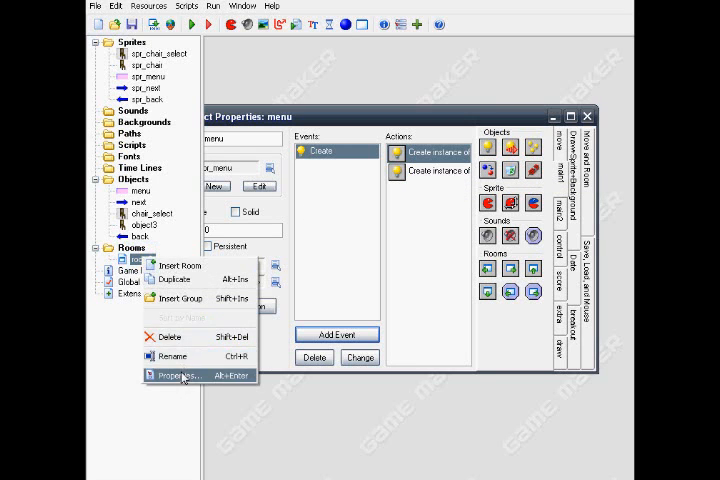
click(178, 375)
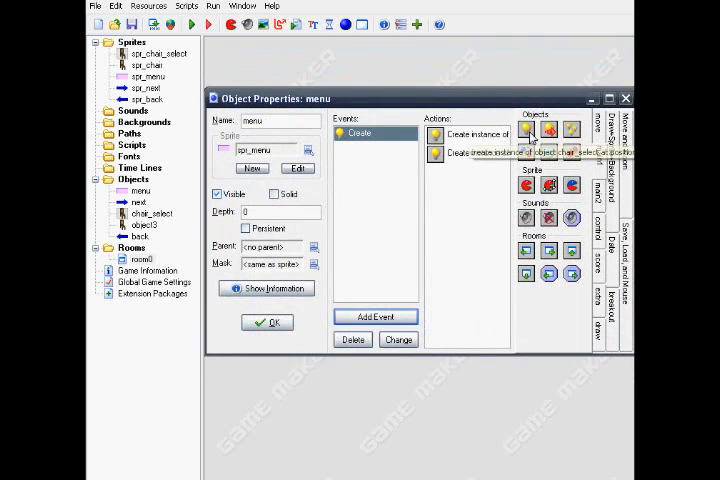
right_click(470, 152)
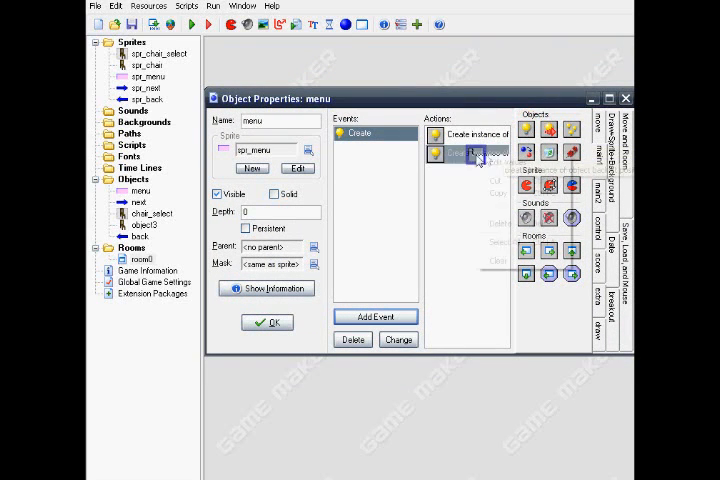
double_click(470, 152)
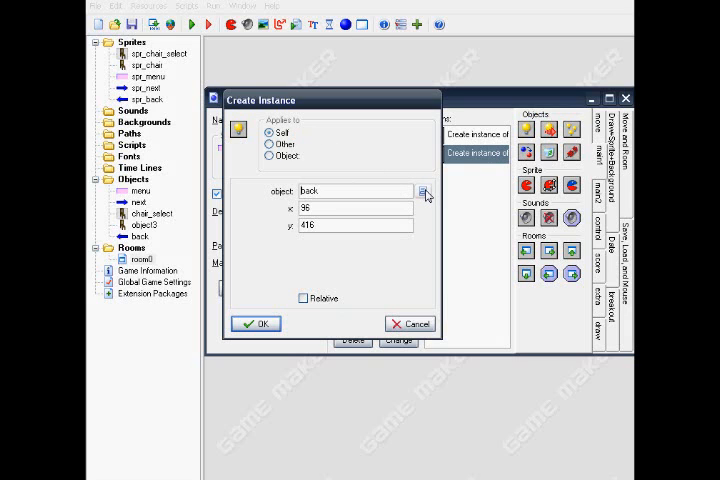
click(426, 191)
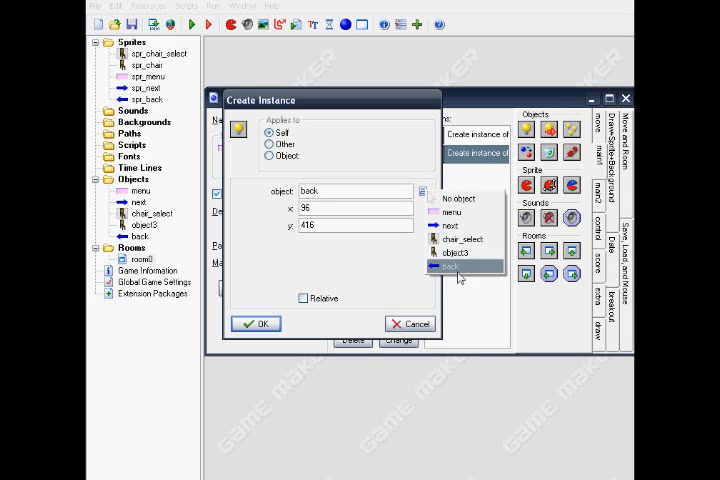
click(459, 268)
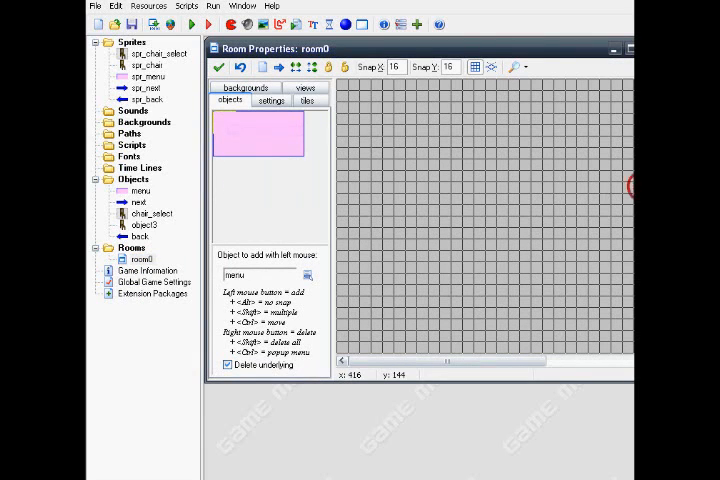
click(347, 307)
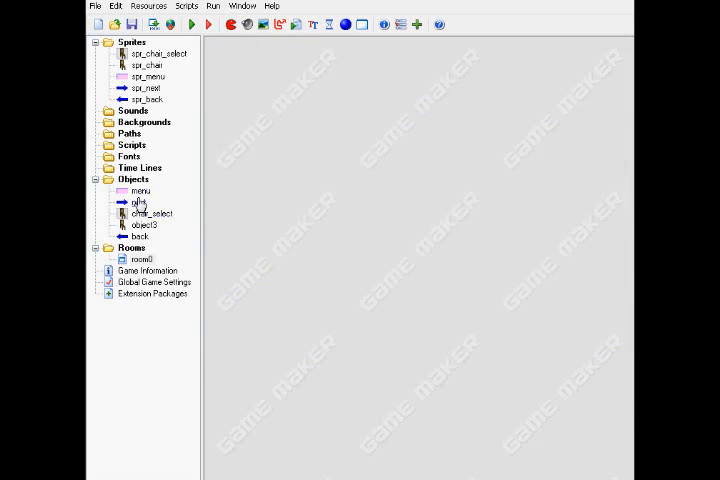
right_click(138, 202)
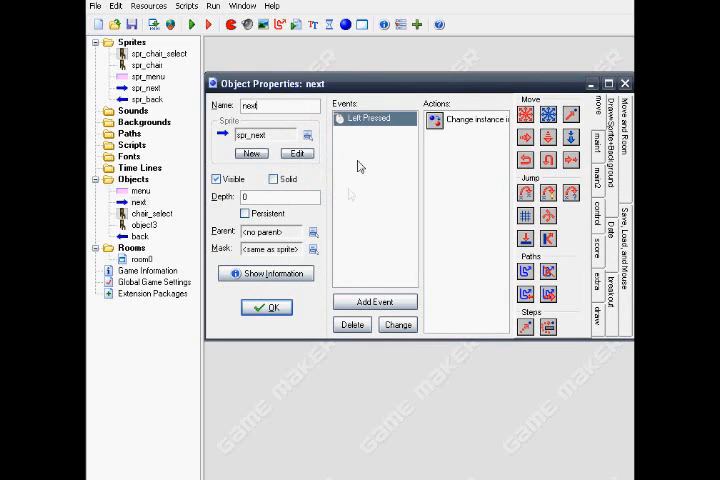
click(374, 301)
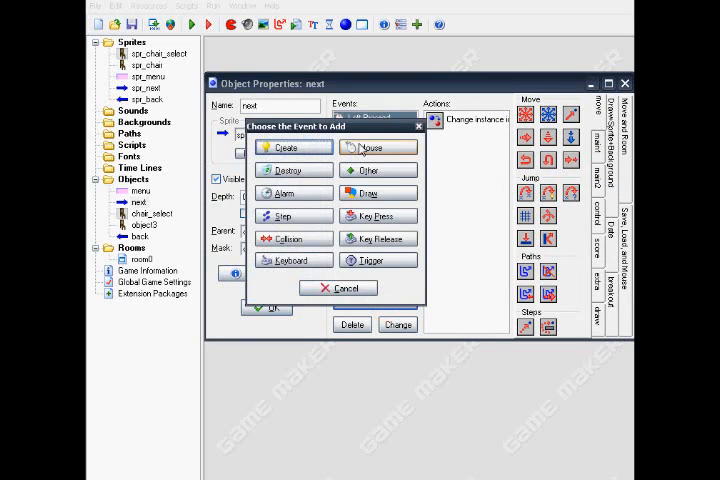
click(380, 147)
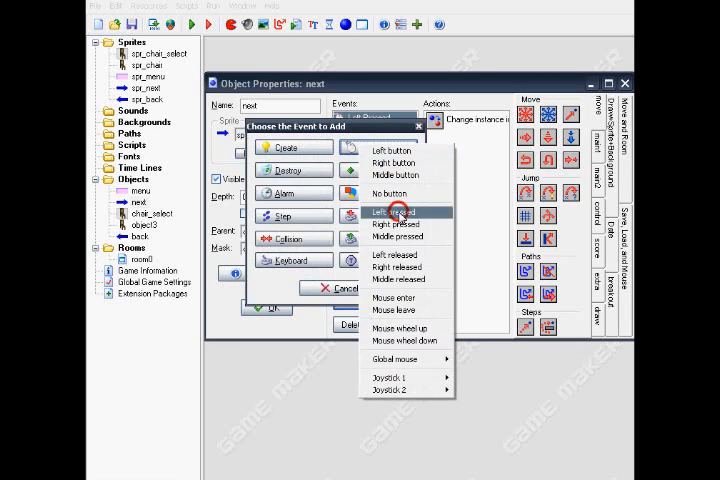
click(393, 212)
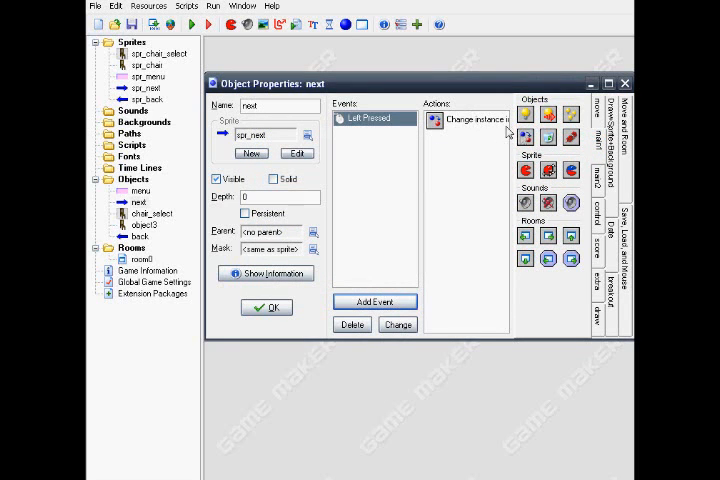
double_click(477, 119)
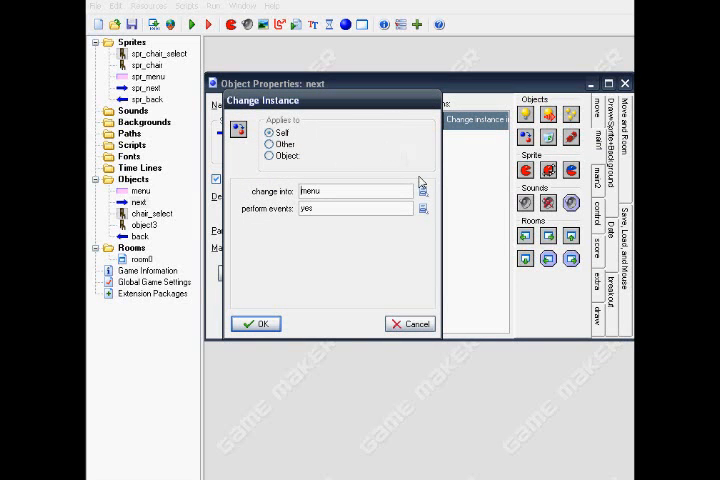
click(423, 209)
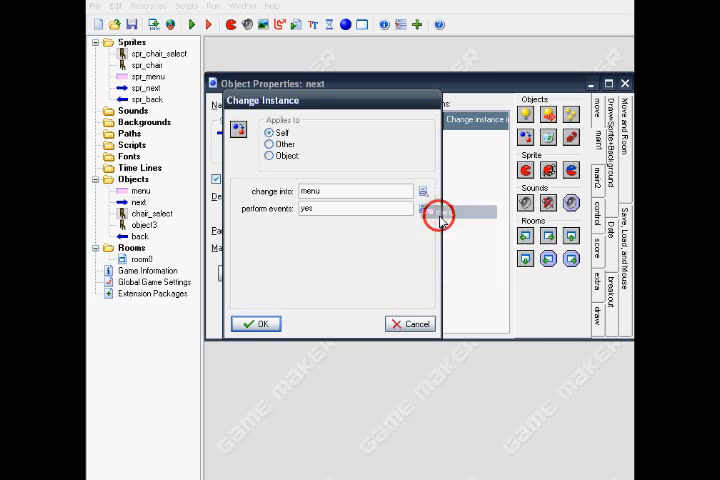
click(425, 208)
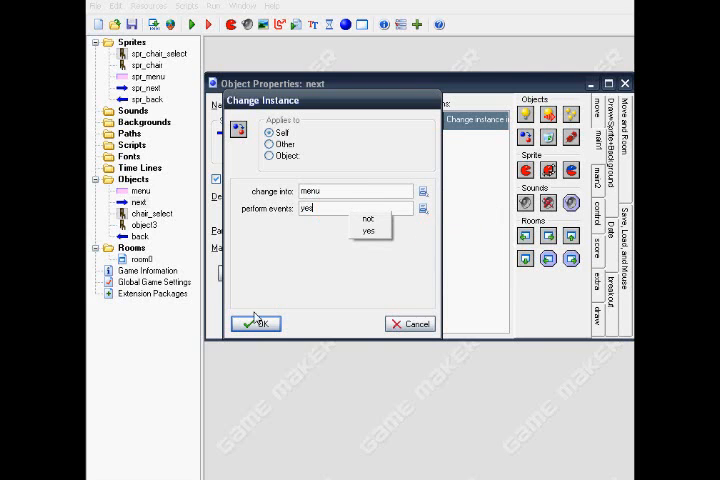
click(256, 323)
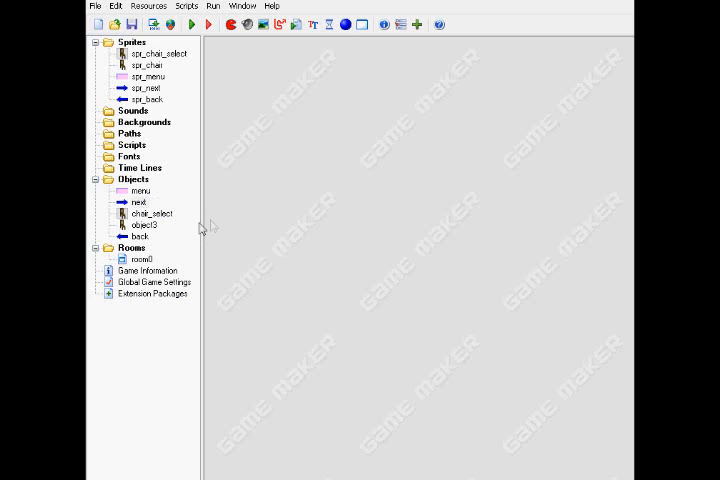
right_click(151, 213)
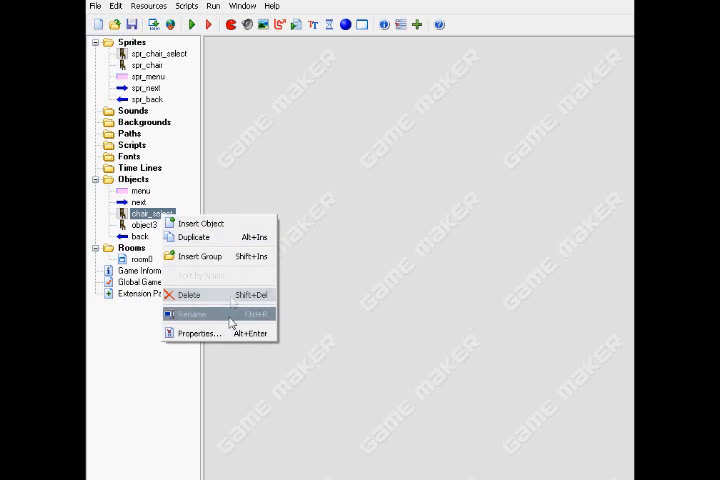
click(197, 332)
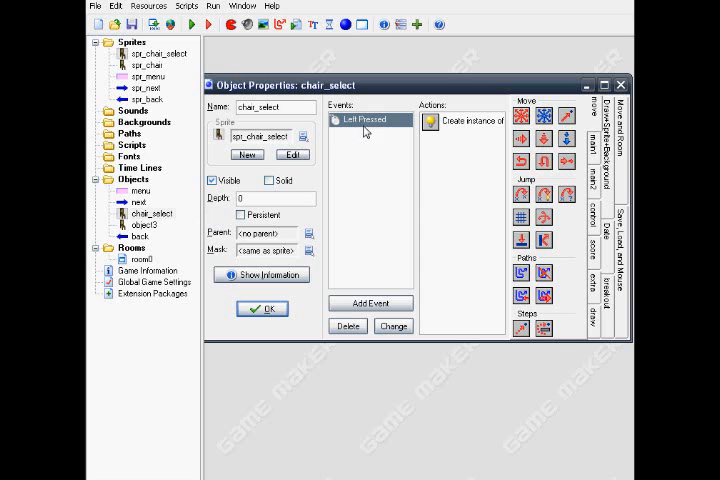
click(369, 303)
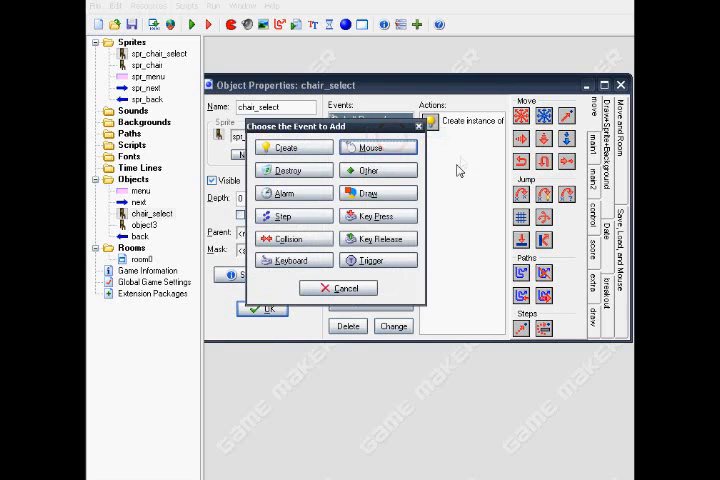
click(378, 147)
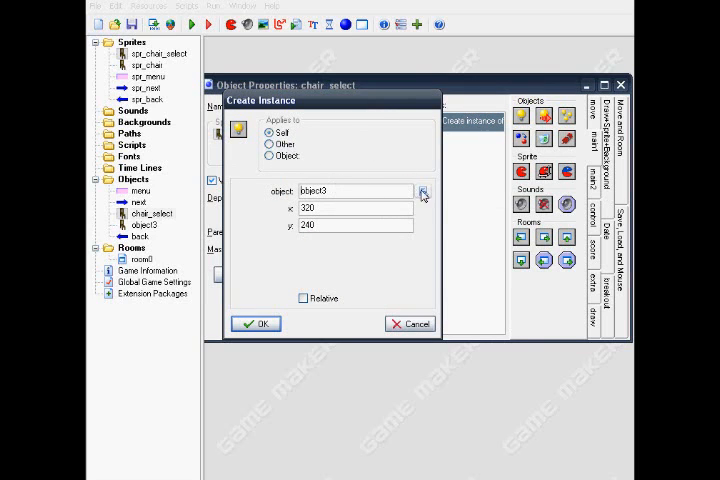
click(421, 191)
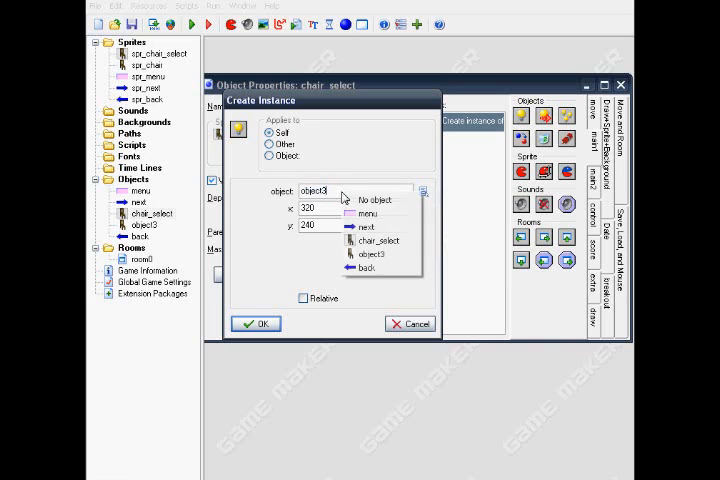
click(320, 208)
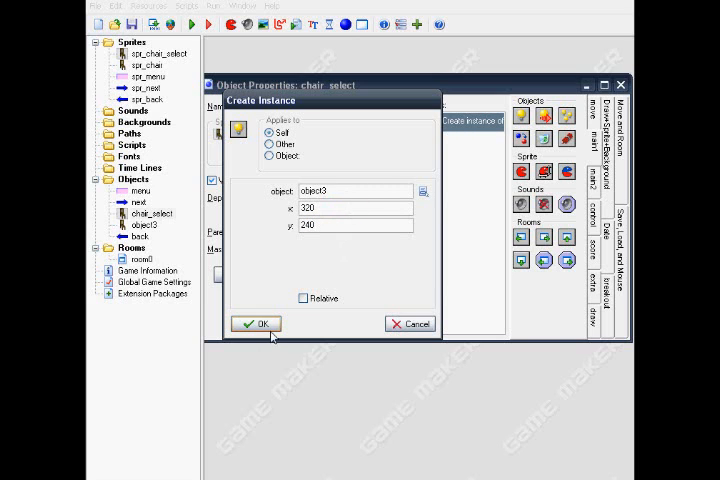
click(255, 323)
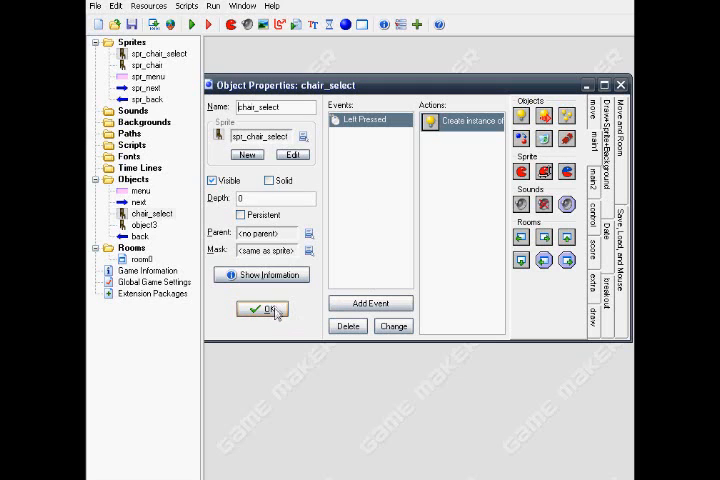
click(261, 308)
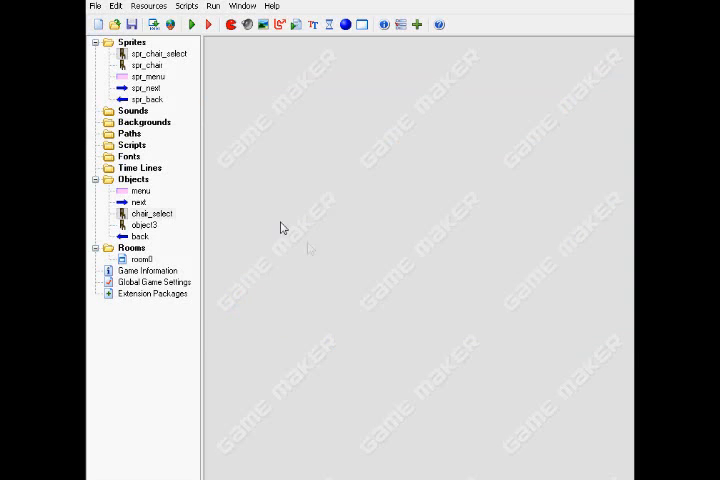
- Open object3's properties and replace its name with chair
click(138, 237)
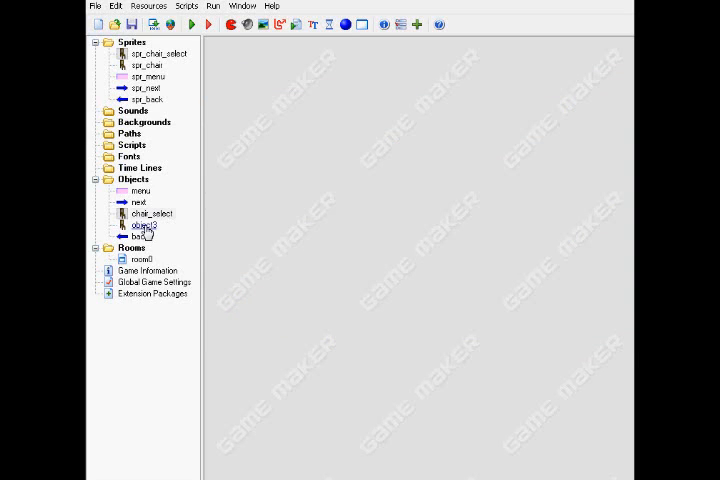
double_click(147, 225)
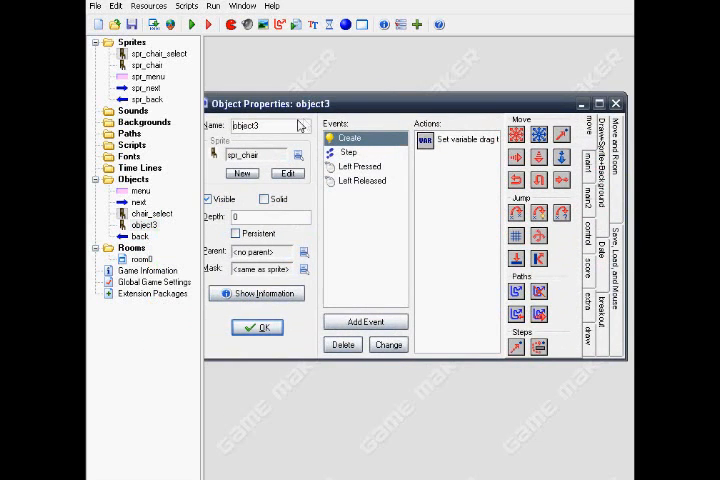
triple_click(258, 125)
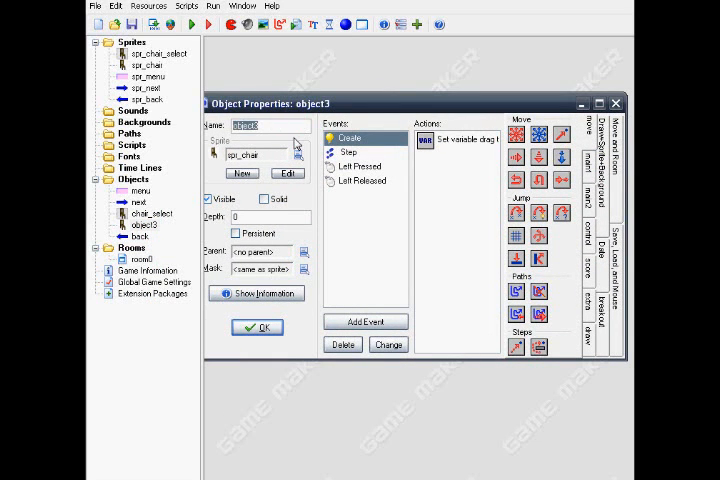
text(chair)
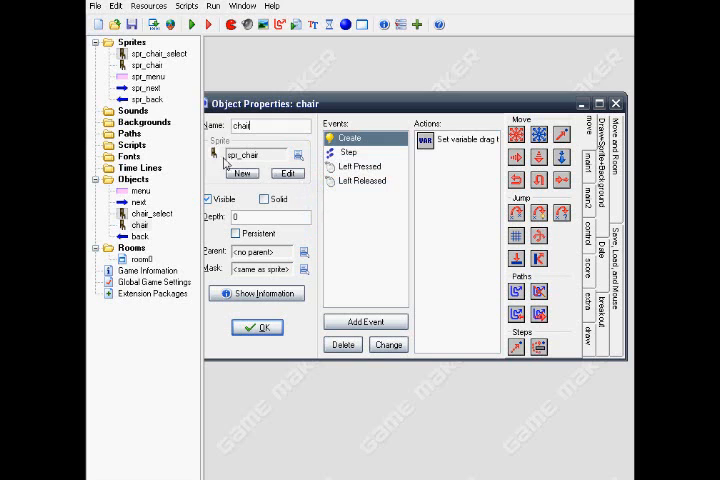
mouse_move(385, 230)
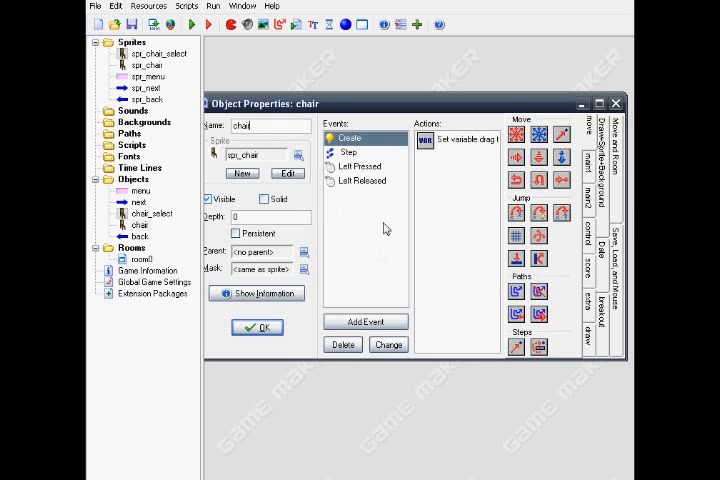
mouse_move(398, 288)
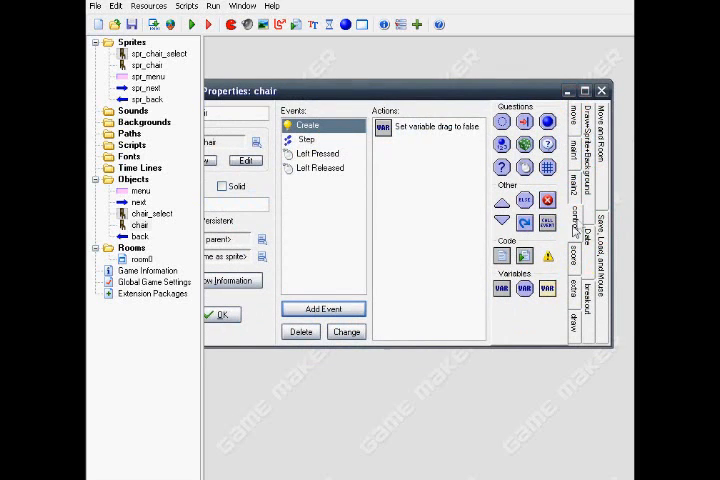
mouse_move(505, 300)
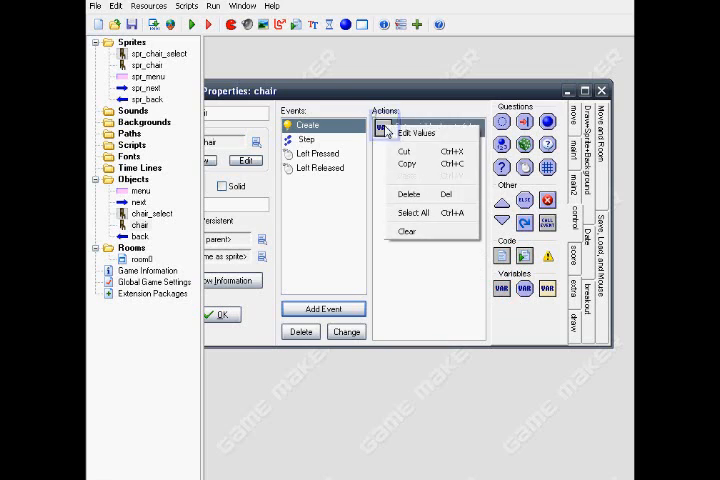
click(419, 133)
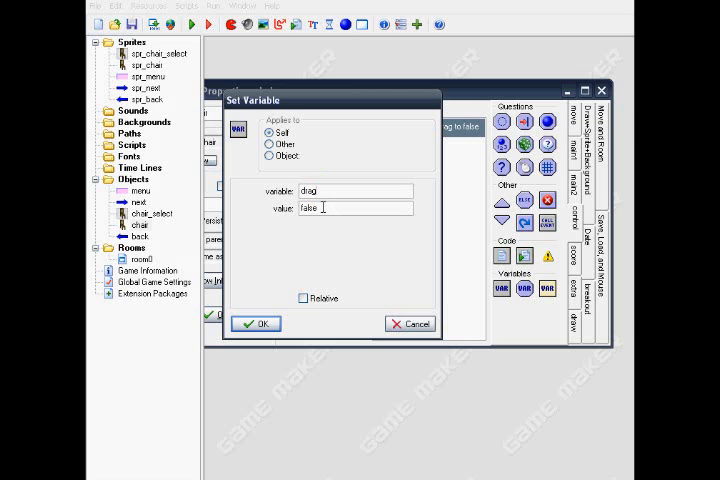
click(256, 323)
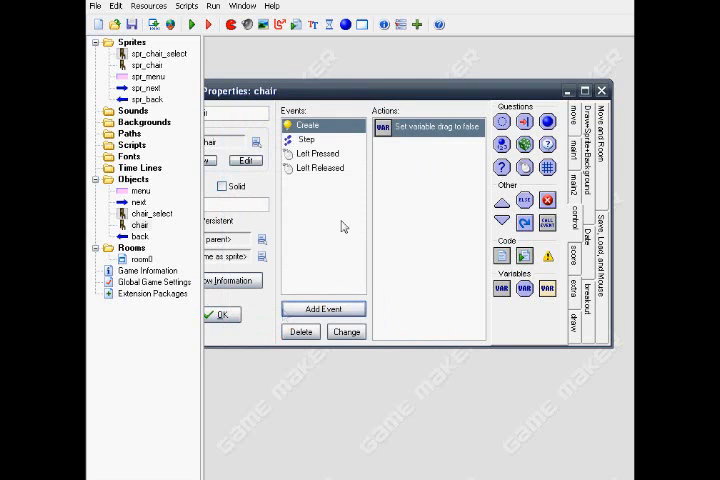
click(323, 308)
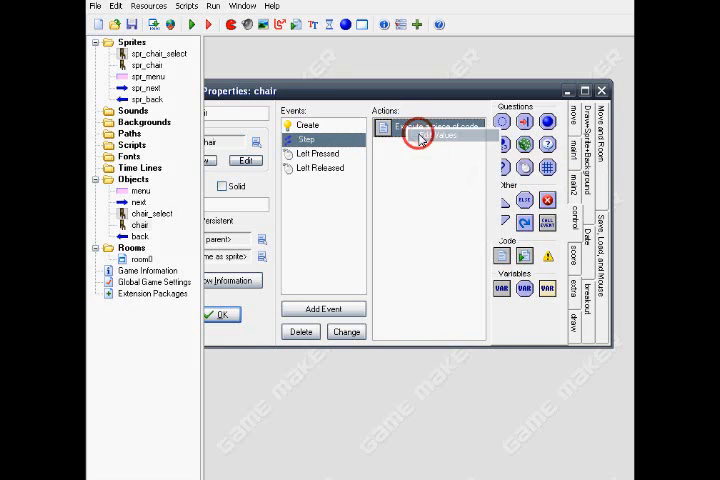
double_click(420, 128)
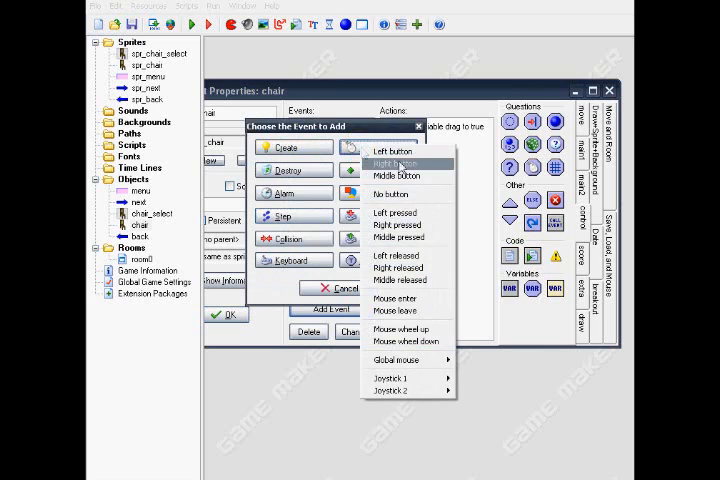
- Add a Left Pressed event to chair whose Set Variable action sets drag to true
click(395, 212)
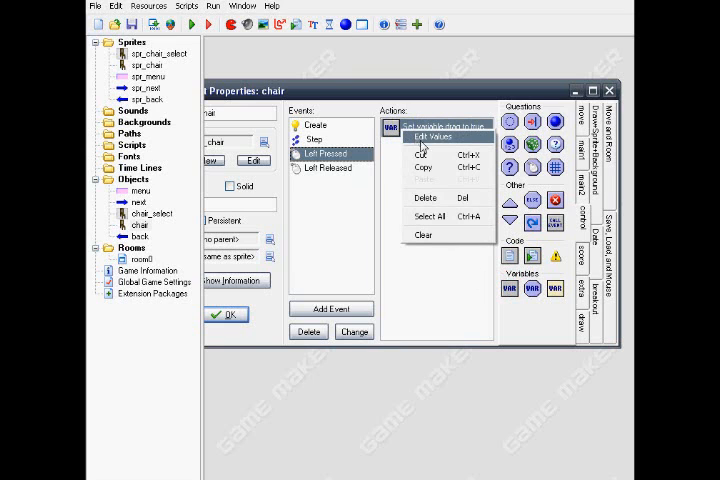
mouse_move(433, 155)
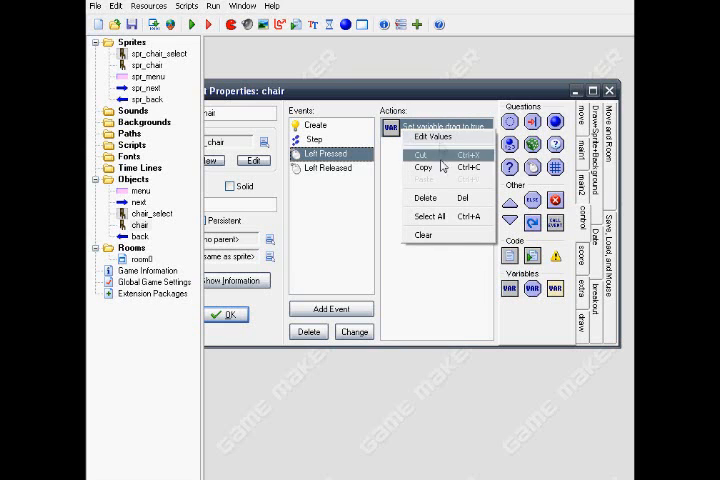
click(430, 135)
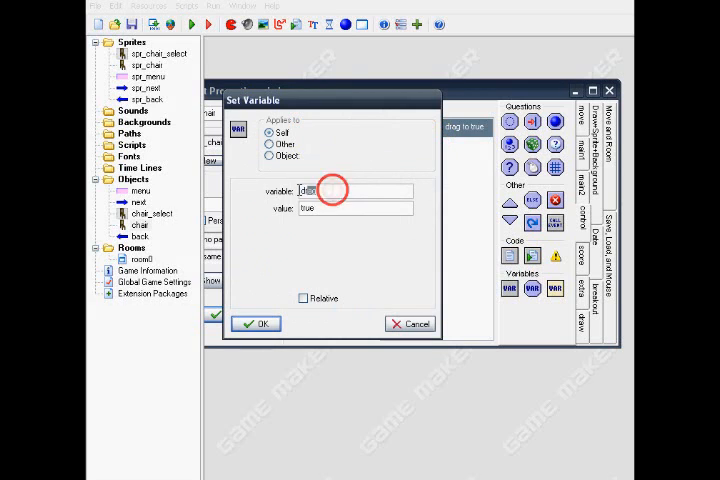
text(drag)
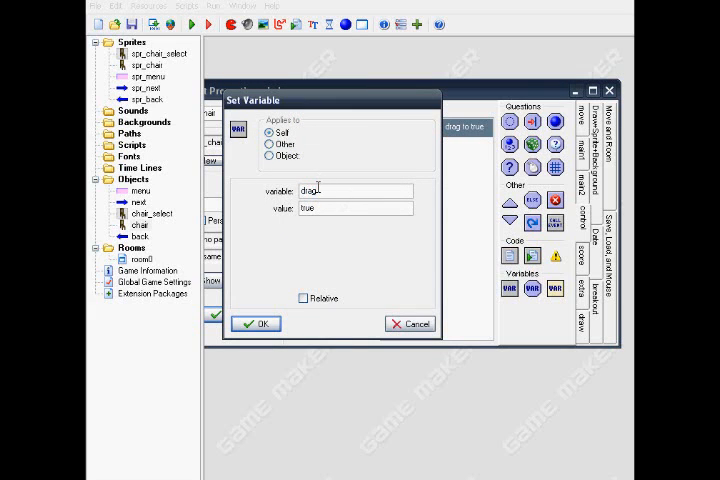
click(256, 323)
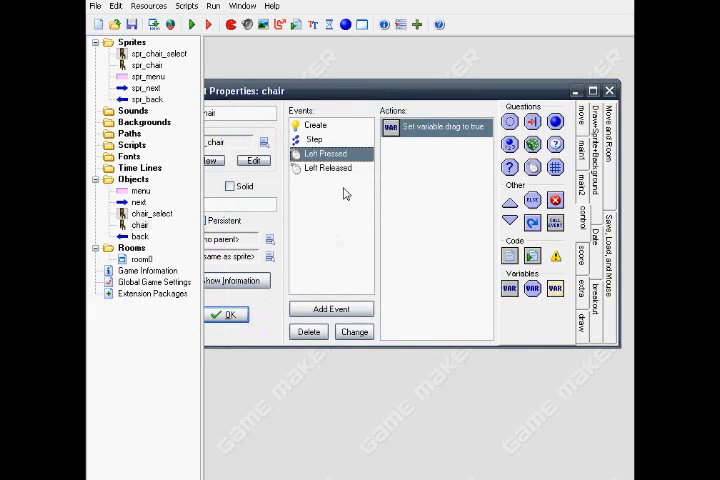
- Add a Left Released event to chair with a Set Variable action setting drag to false
click(331, 308)
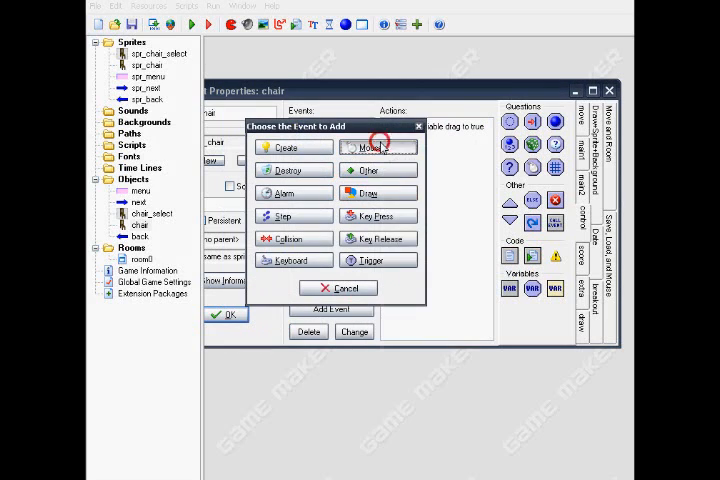
click(378, 147)
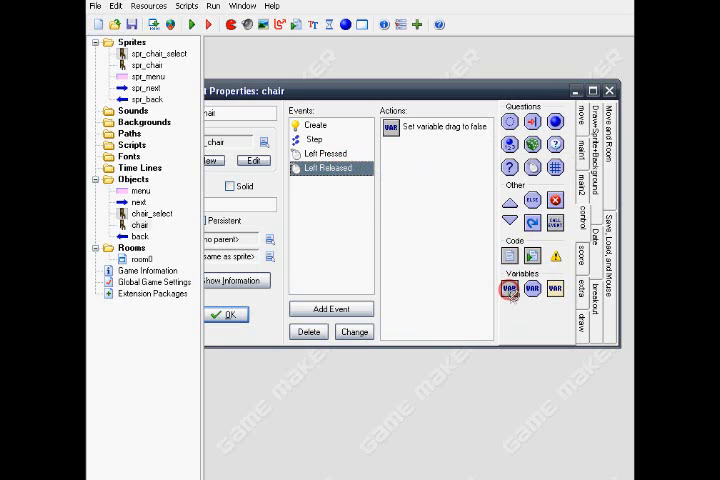
right_click(425, 127)
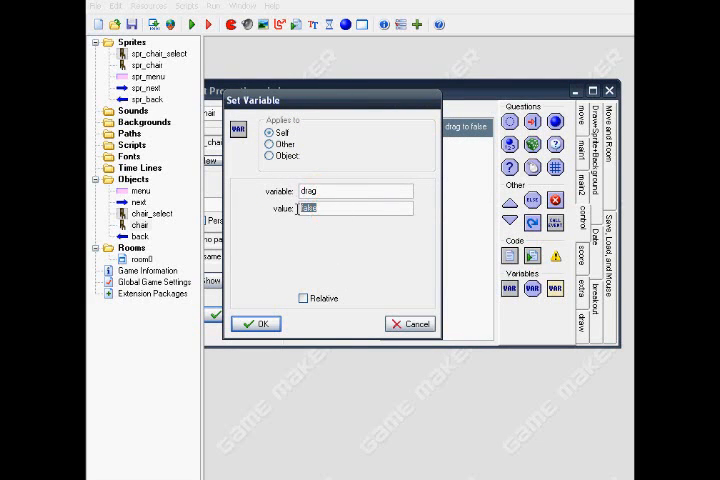
text(false)
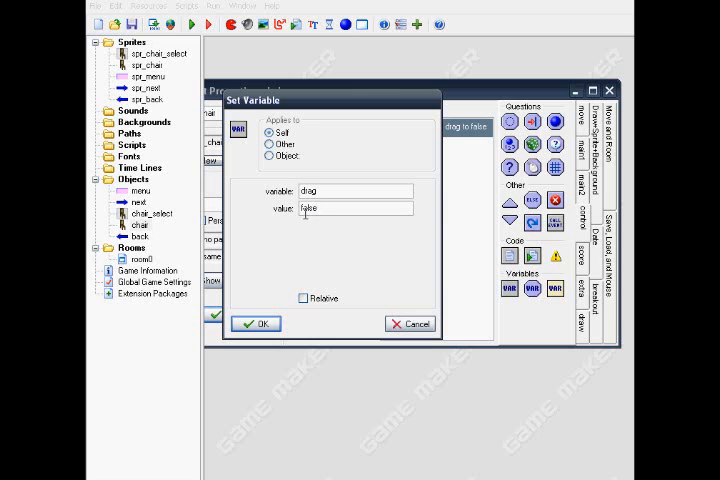
click(256, 323)
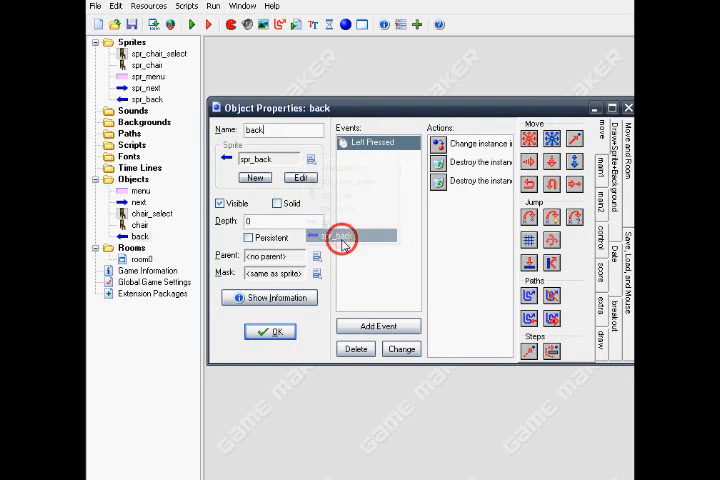
- In back's Left Pressed event, set Change Instance to turn menu into next
click(378, 326)
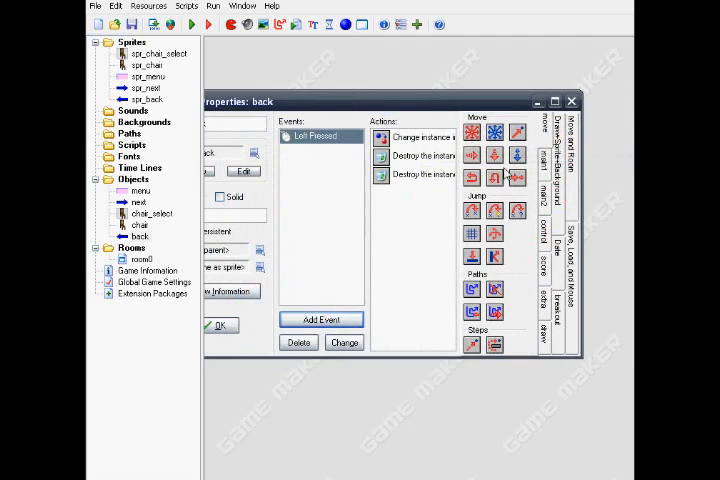
click(553, 140)
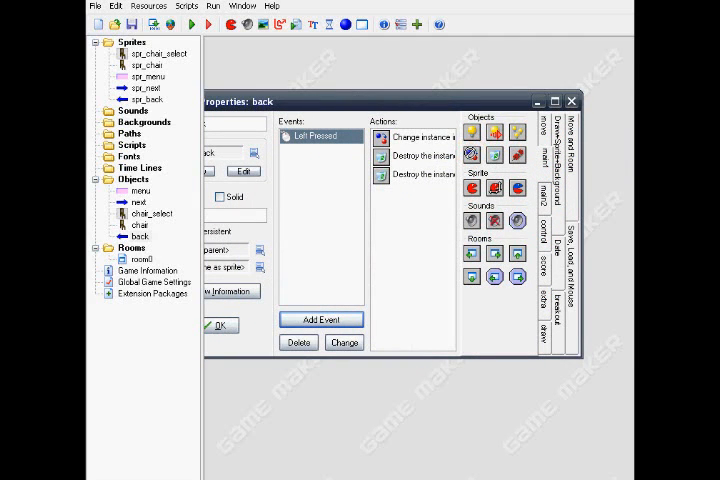
double_click(393, 136)
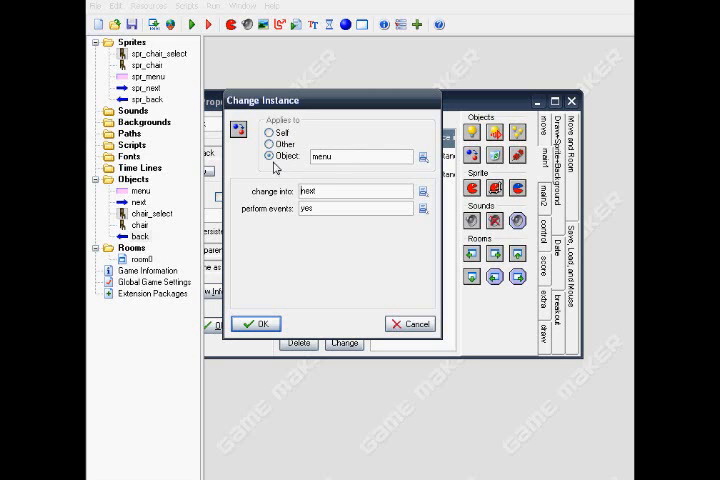
click(424, 156)
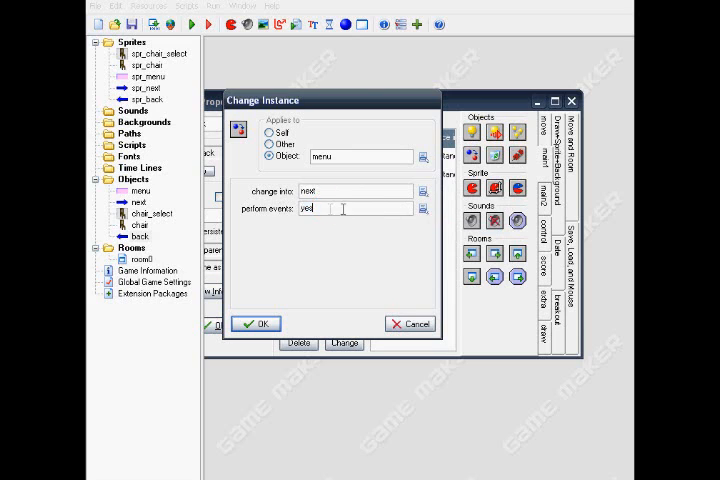
click(256, 323)
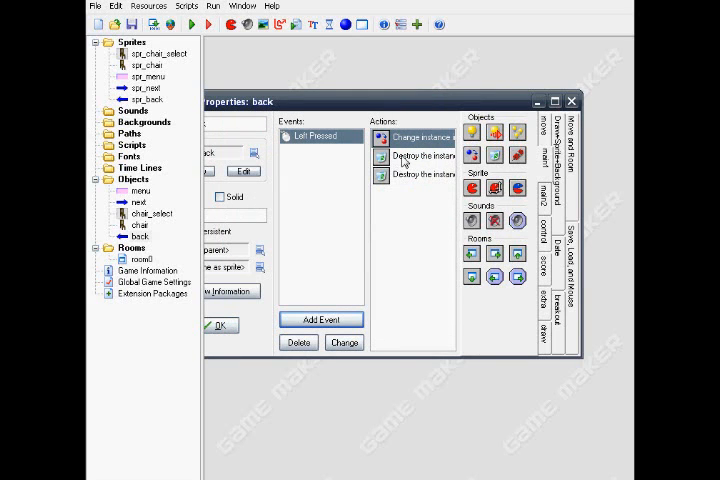
- Set the two Destroy Instance actions to destroy chair_select and back itself
right_click(413, 155)
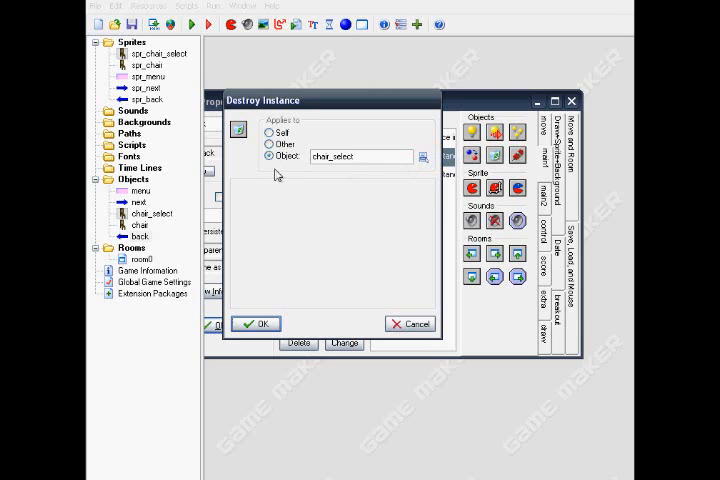
mouse_move(163, 230)
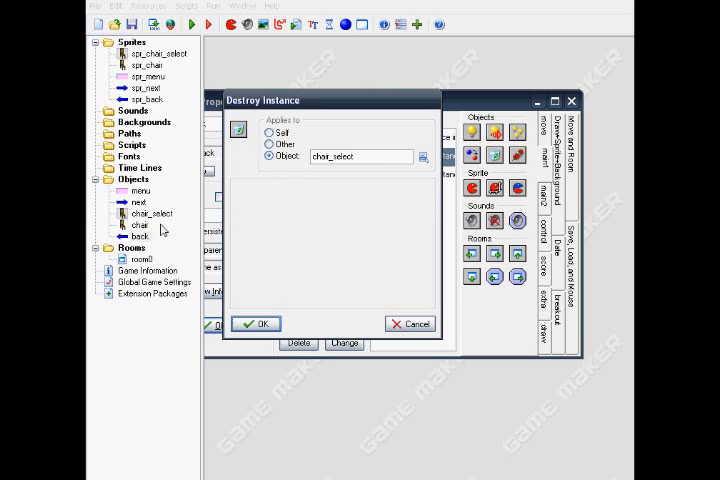
click(423, 156)
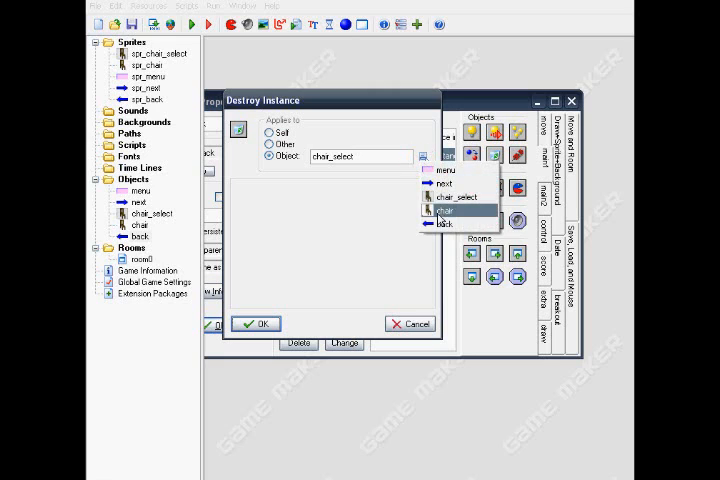
click(440, 211)
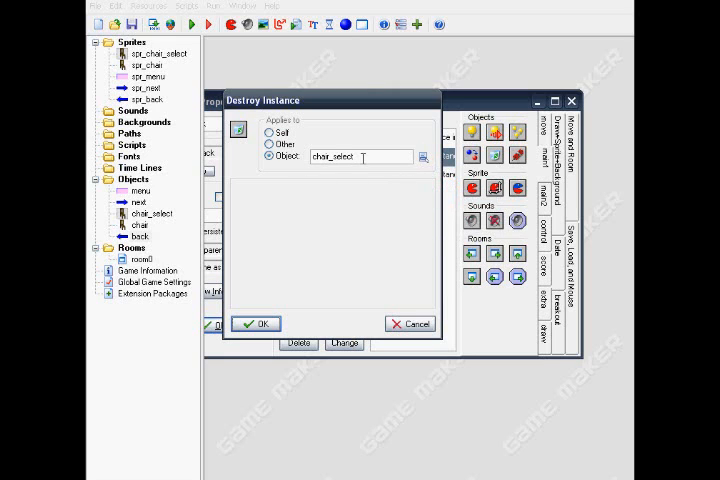
click(256, 323)
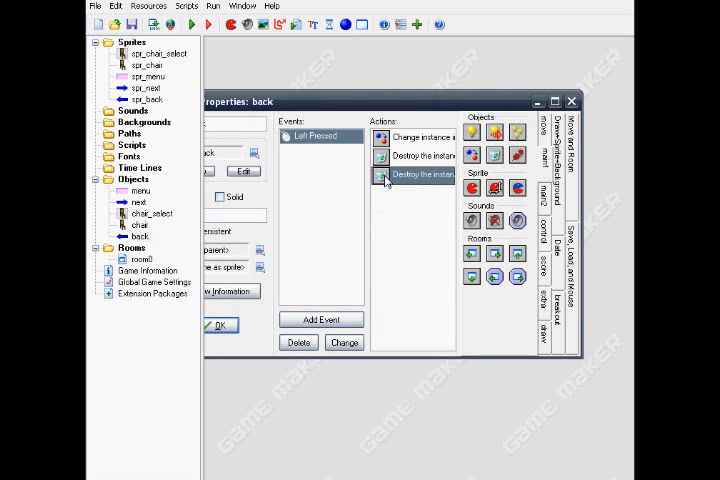
right_click(423, 174)
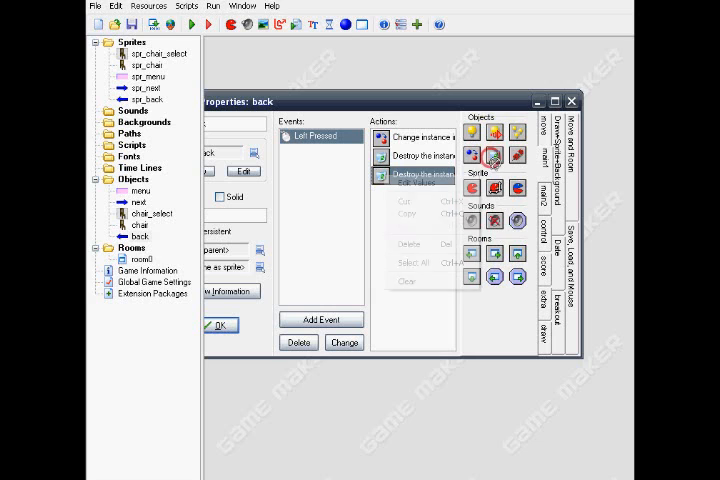
double_click(393, 178)
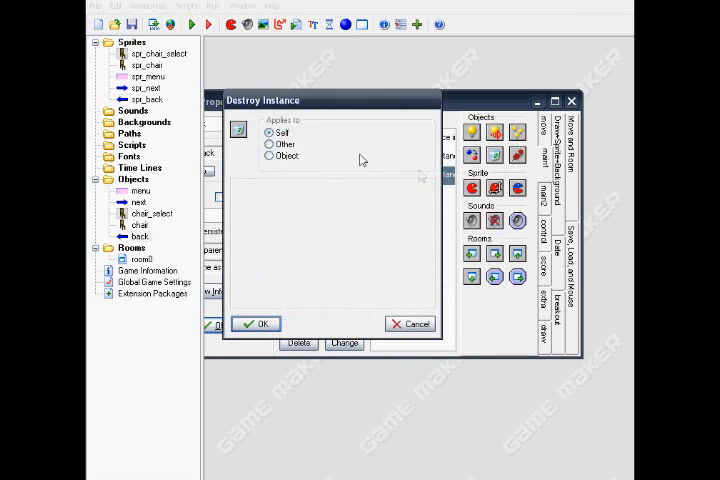
click(256, 323)
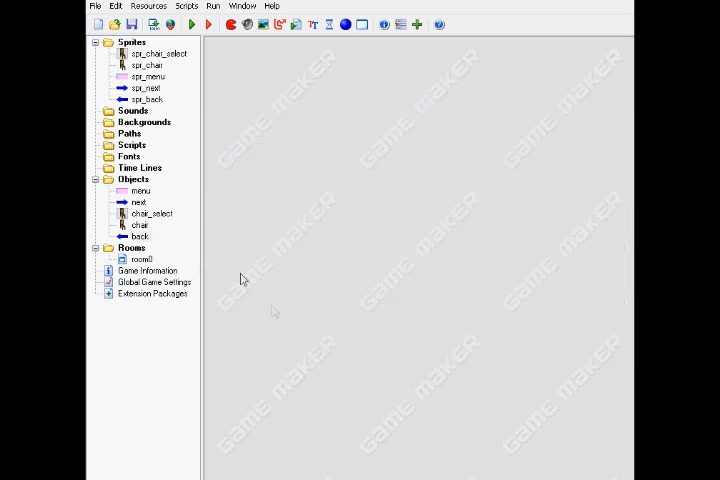
- Open room0, place a next arrow near its lower-left corner, and save the project
click(139, 259)
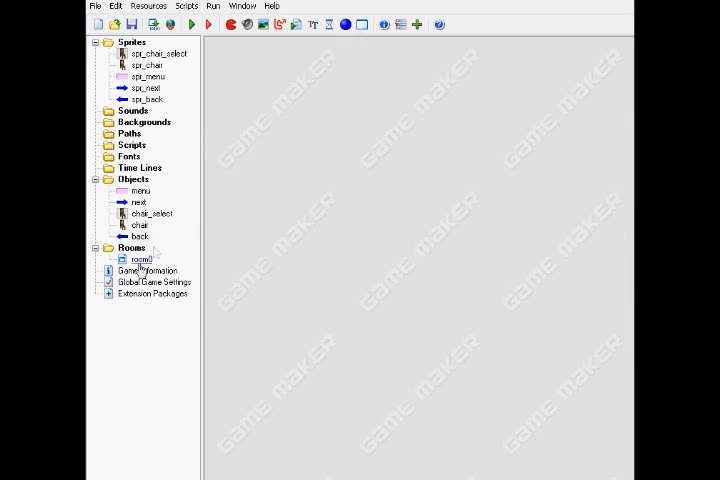
right_click(139, 259)
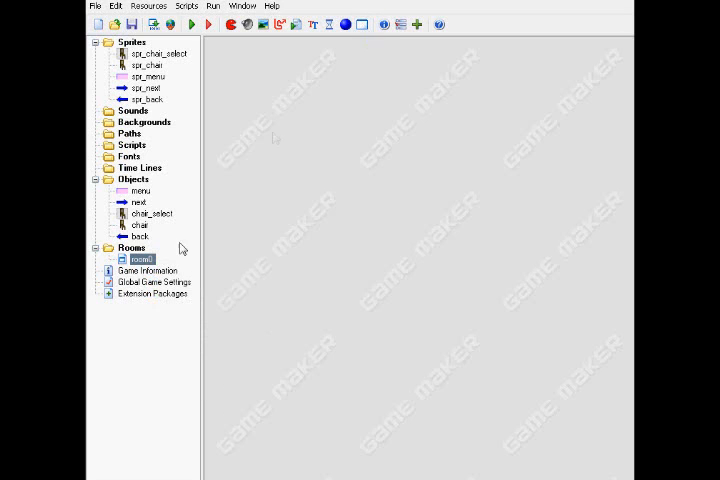
right_click(141, 259)
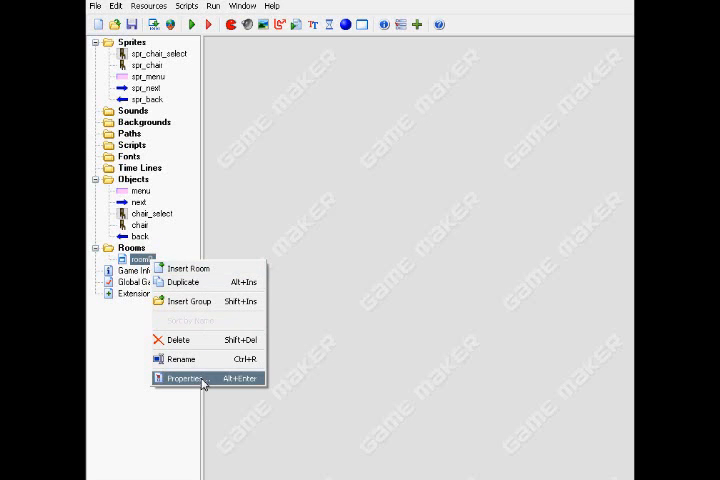
click(183, 378)
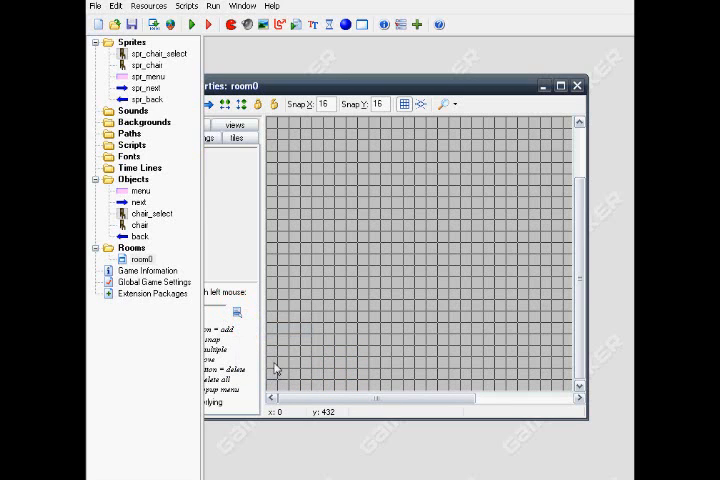
click(277, 352)
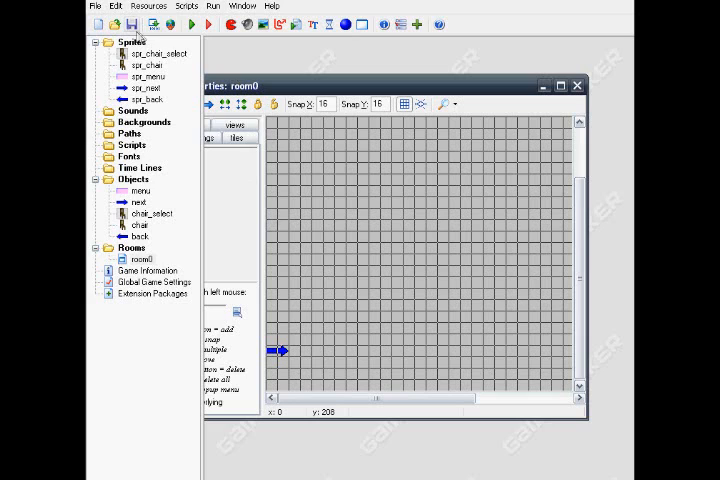
click(193, 24)
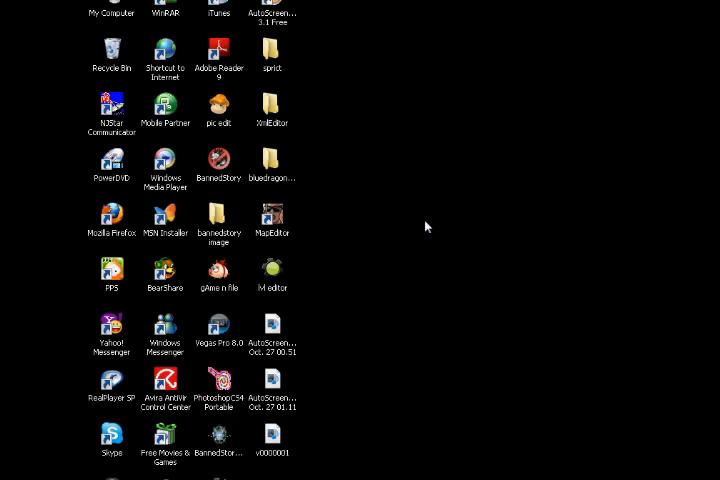
mouse_move(404, 259)
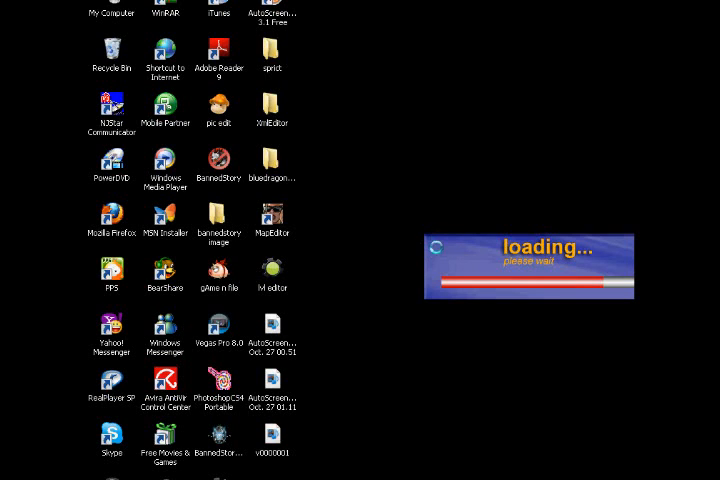
mouse_move(432, 237)
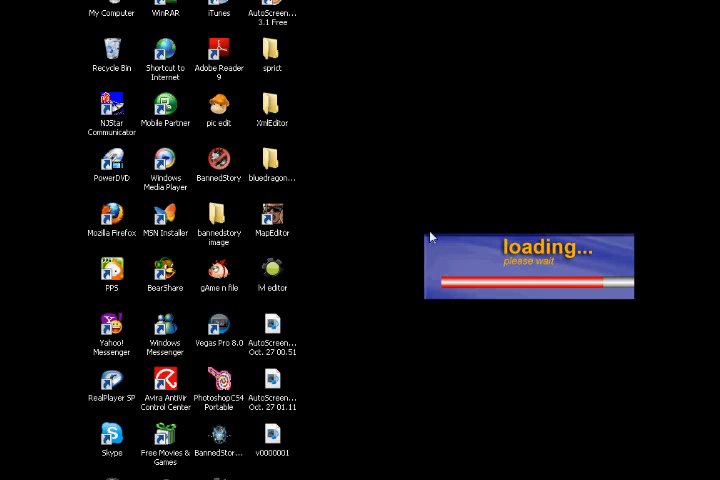
mouse_move(445, 249)
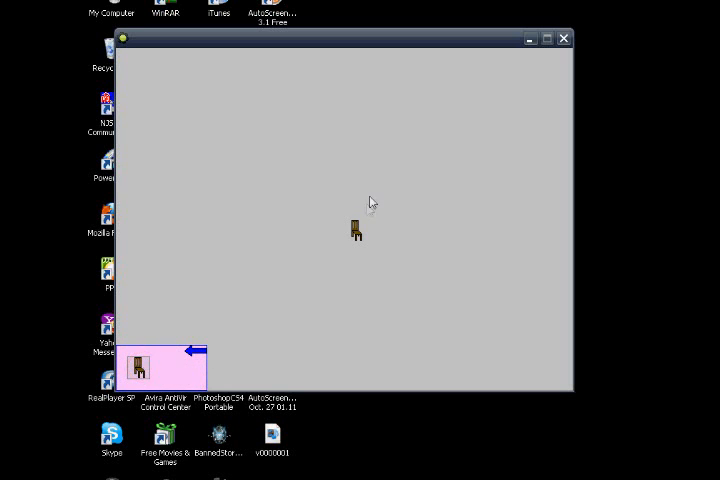
- Drop a chair in the middle of the running game's room
click(362, 240)
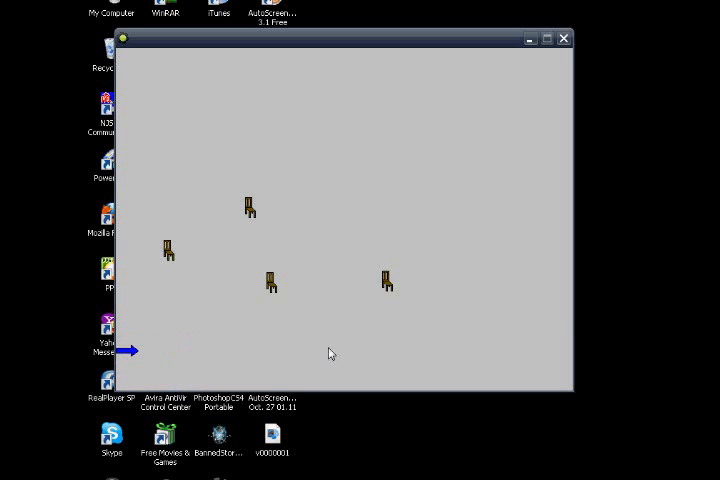
mouse_move(140, 353)
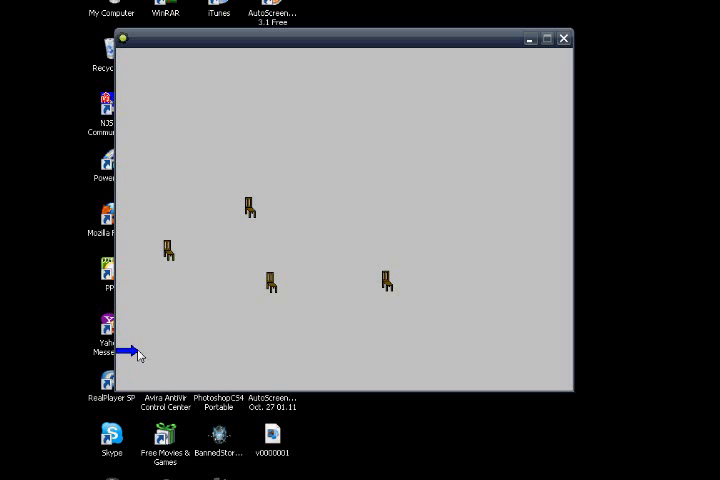